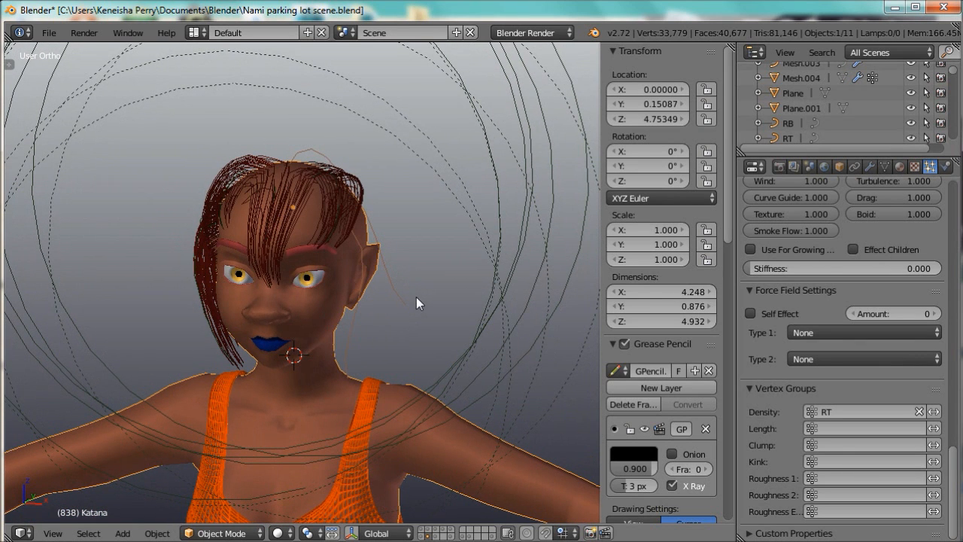
{"action": "mouse_move", "coordinate": [414, 301]}
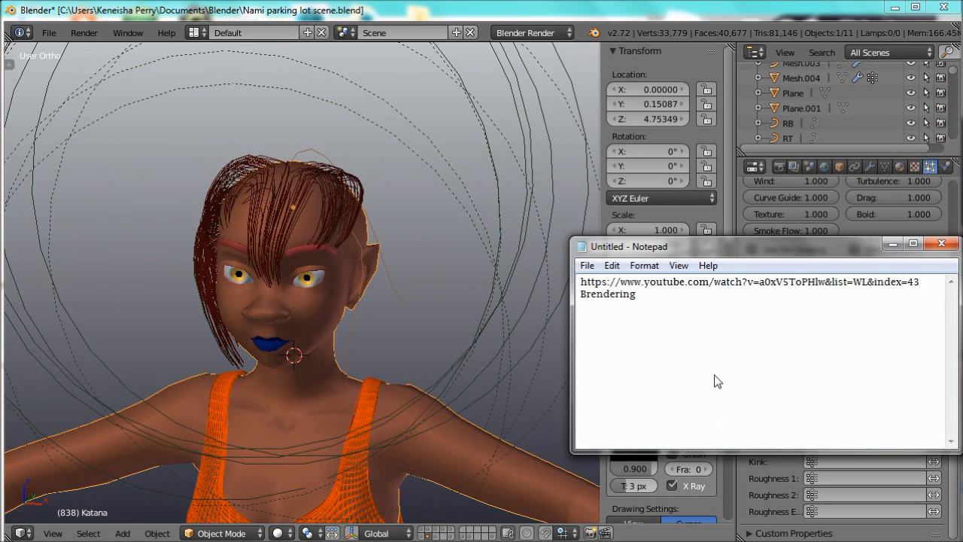
{"action": "mouse_move", "coordinate": [918, 307]}
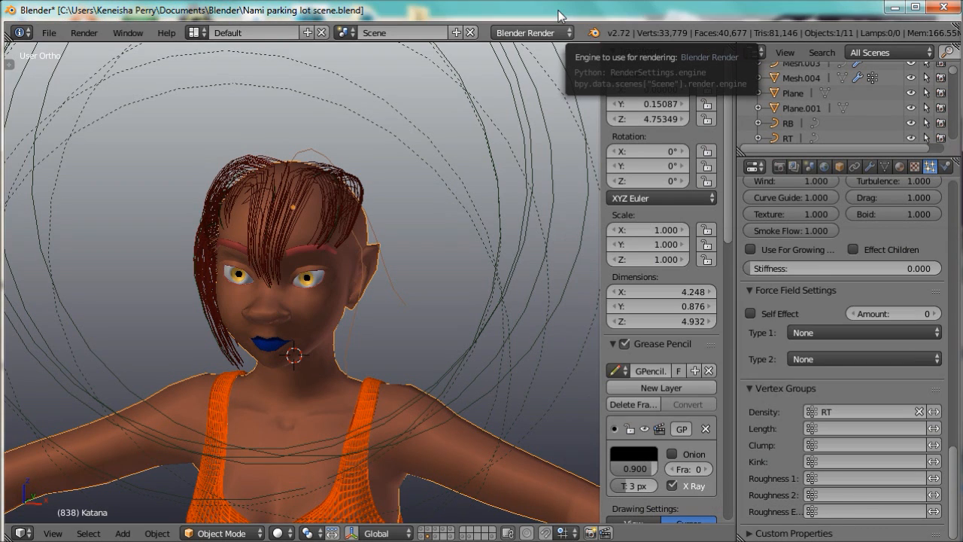
{"action": "mouse_move", "coordinate": [364, 334]}
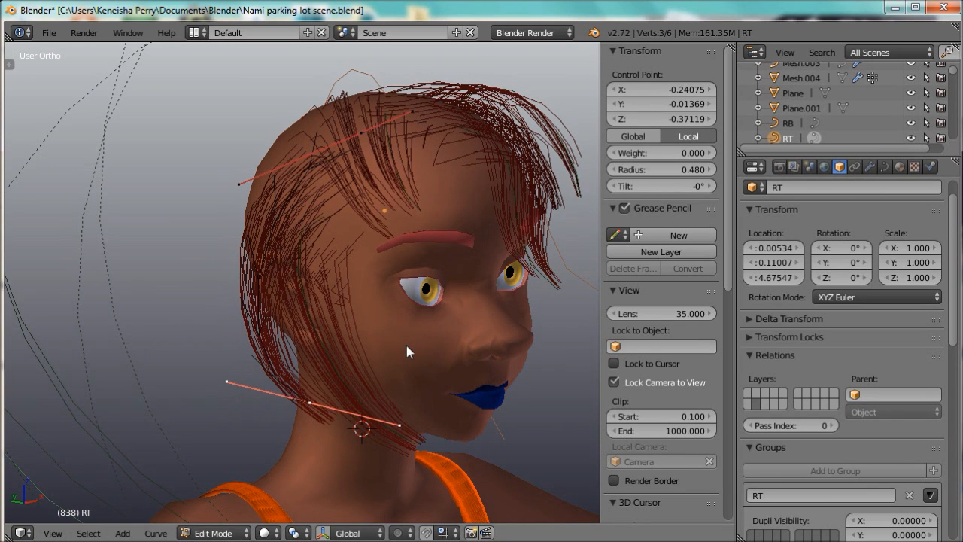
{"action": "mouse_move", "coordinate": [392, 424]}
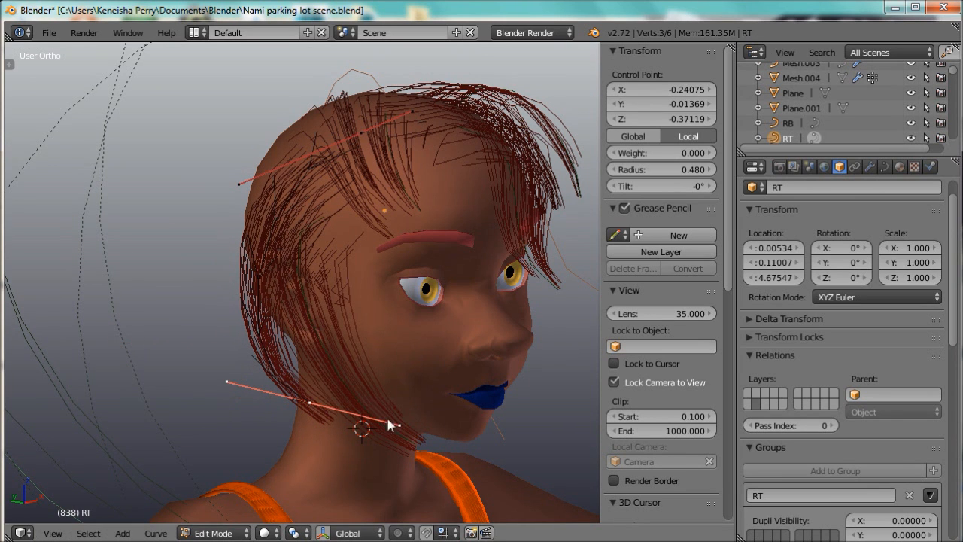
Step: Orbit around the head to view the RT guide curve's points from the front and side
{"action": "left_click_drag", "start_coordinate": [392, 424], "coordinate": [412, 369]}
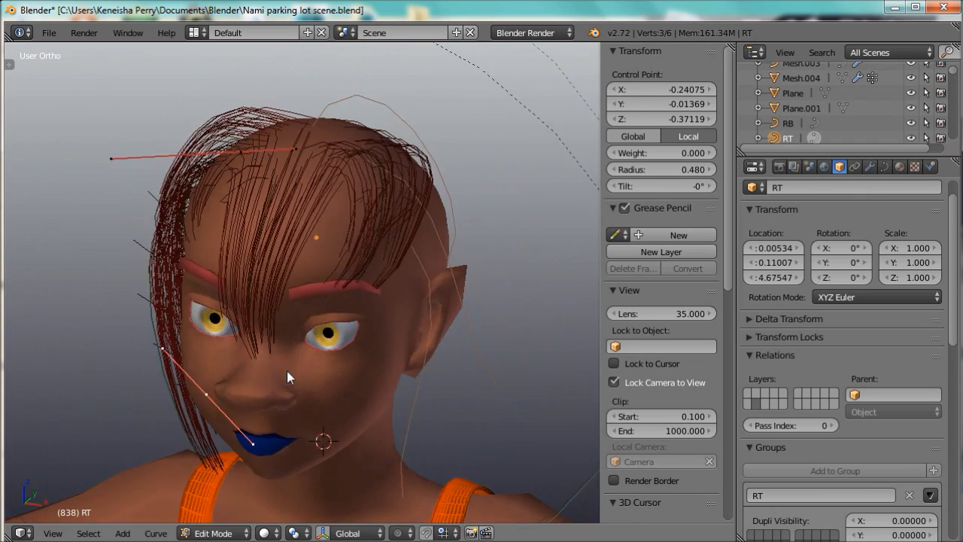
{"action": "left_click_drag", "start_coordinate": [291, 376], "coordinate": [343, 339]}
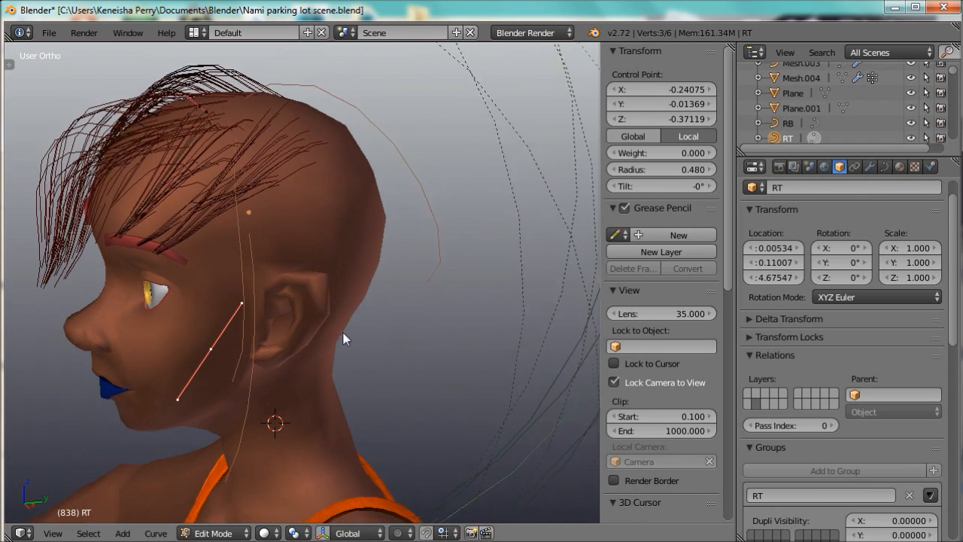
{"action": "left_click_drag", "start_coordinate": [343, 339], "coordinate": [398, 367]}
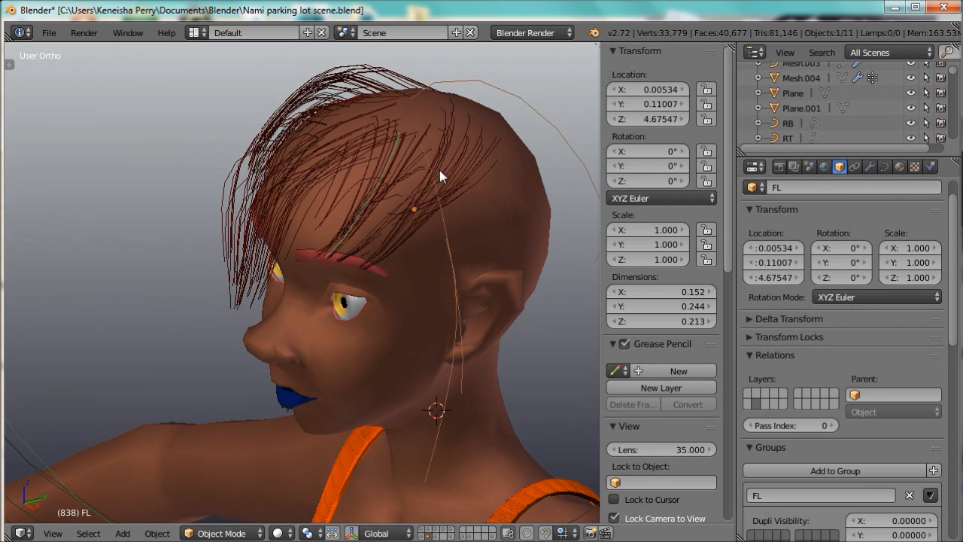
{"action": "mouse_move", "coordinate": [393, 182]}
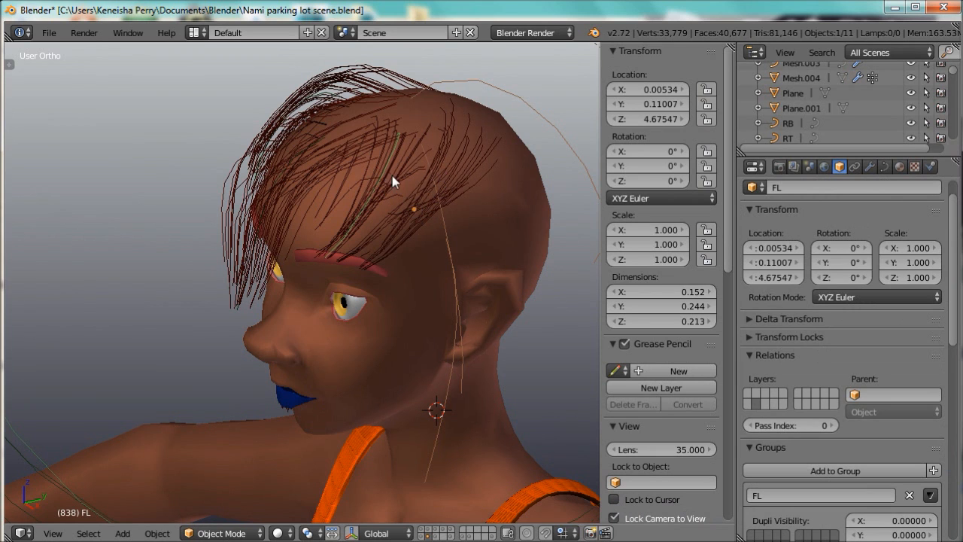
Step: Select the RB guide curve and show its RB group under Object properties Groups
{"action": "scroll", "scroll_direction": "down", "scroll_amount": 3}
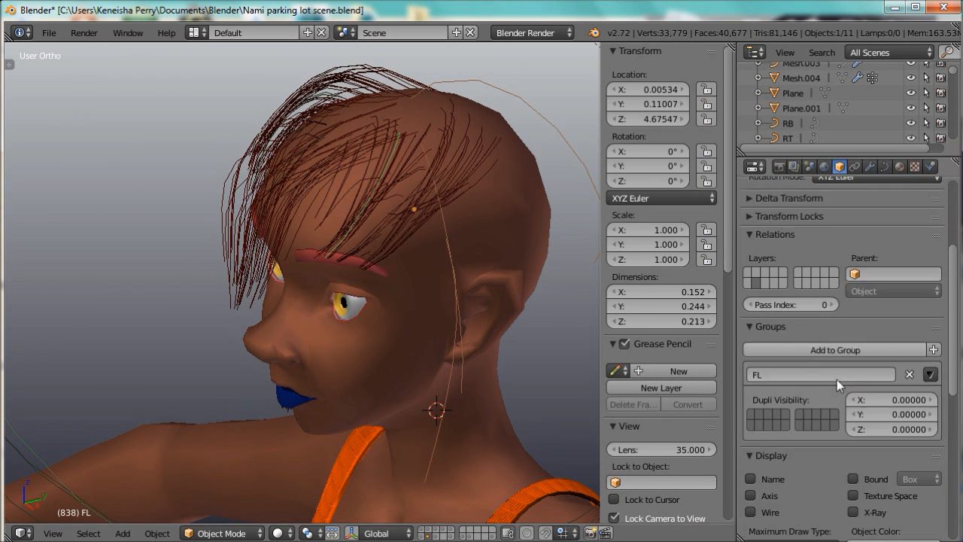
{"action": "scroll", "scroll_direction": "down", "scroll_amount": 3}
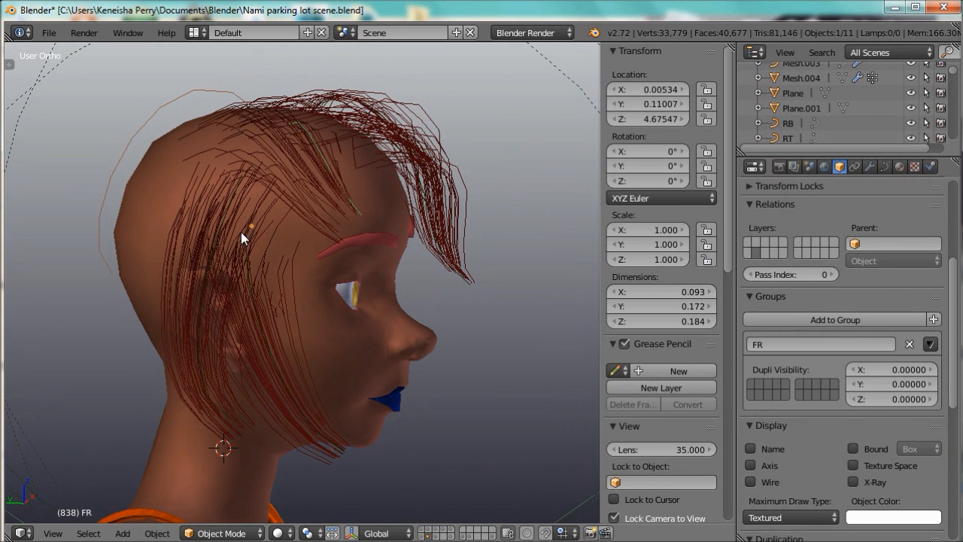
{"action": "left_click", "coordinate": [788, 139]}
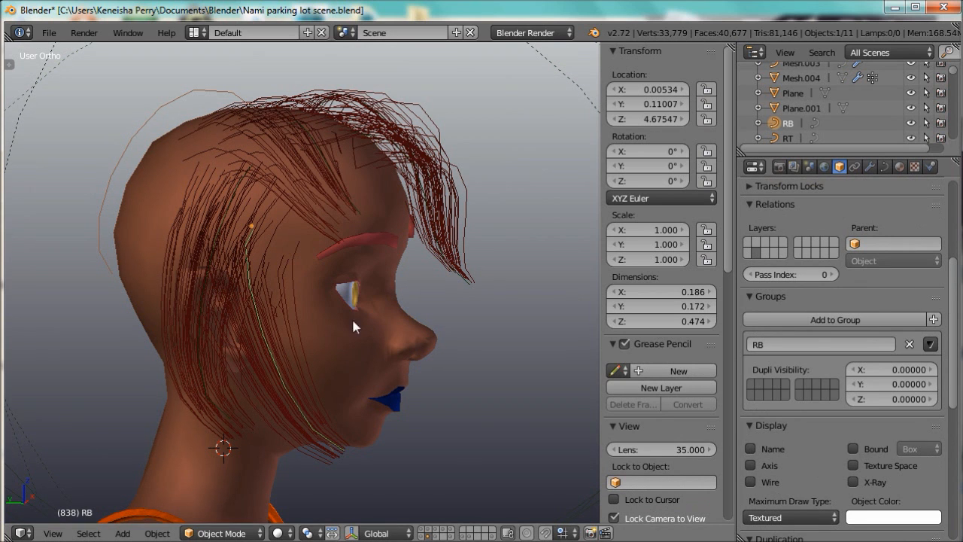
Step: Orbit around the head to inspect the RB curve from the front and side
{"action": "left_click_drag", "start_coordinate": [354, 324], "coordinate": [253, 316]}
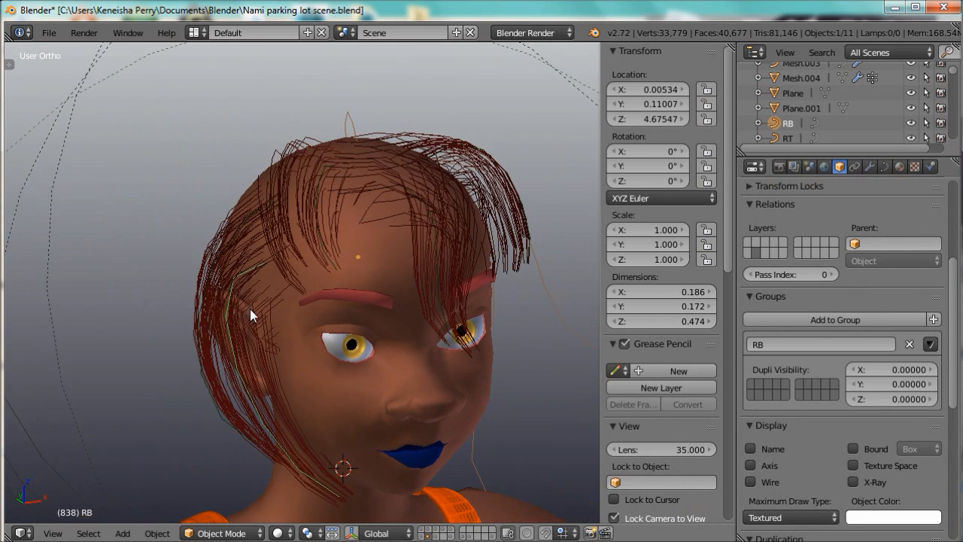
{"action": "mouse_move", "coordinate": [276, 299]}
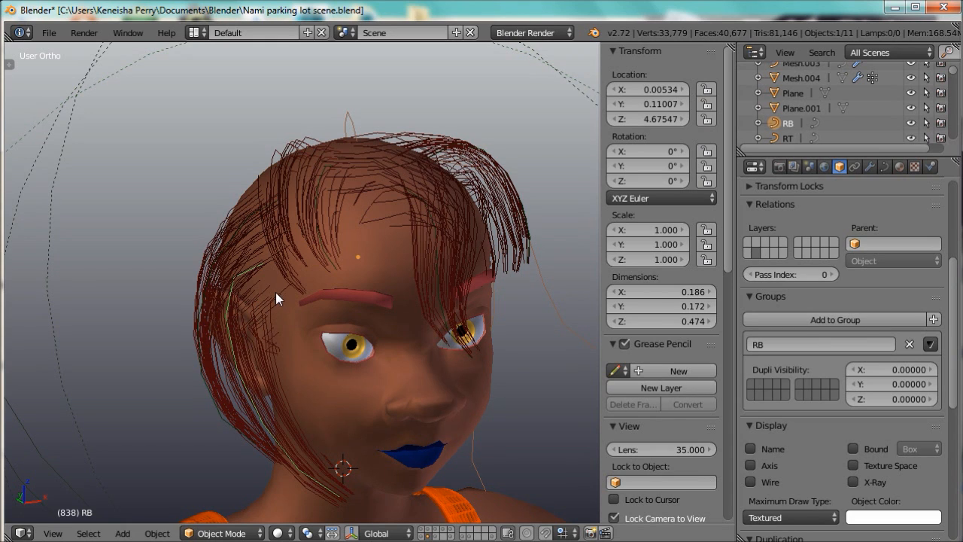
{"action": "mouse_move", "coordinate": [263, 400]}
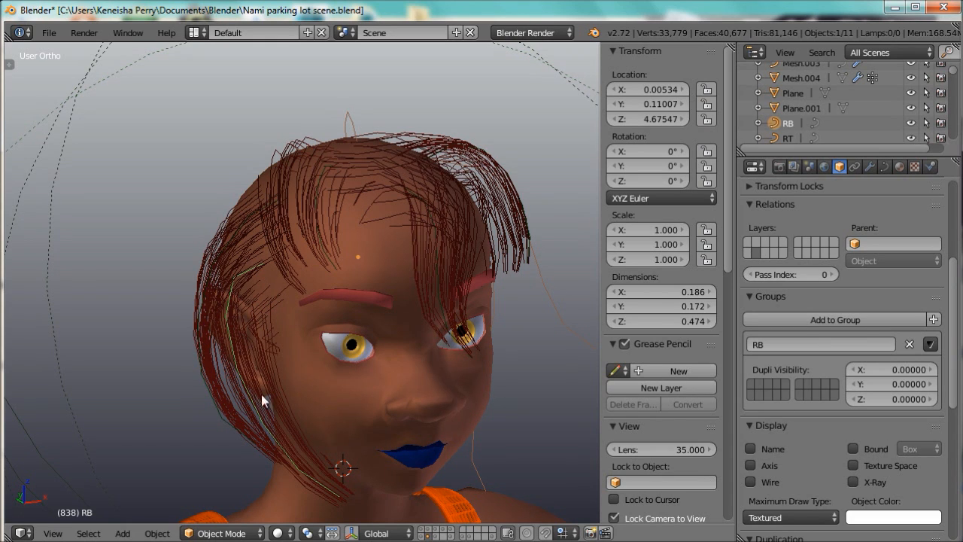
{"action": "mouse_move", "coordinate": [459, 406]}
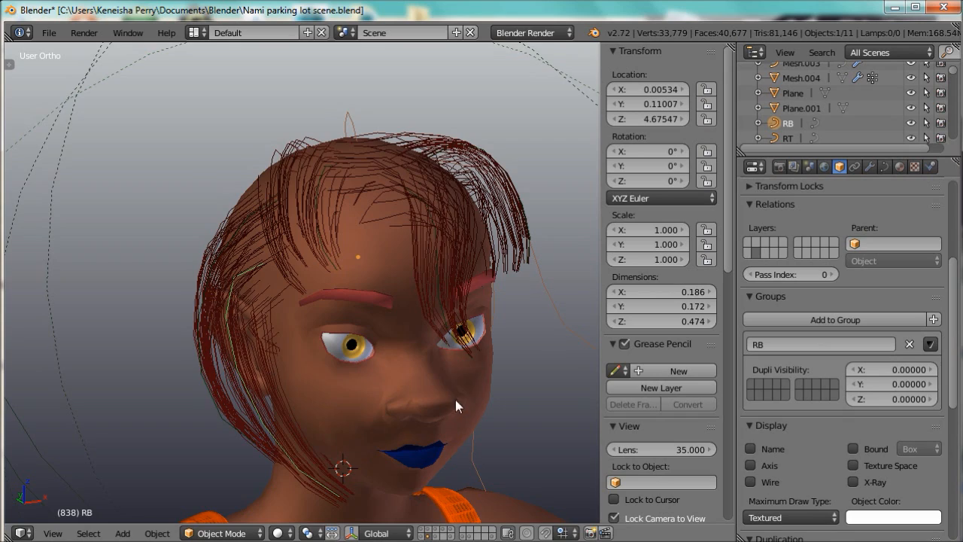
{"action": "left_click_drag", "start_coordinate": [452, 406], "coordinate": [301, 382]}
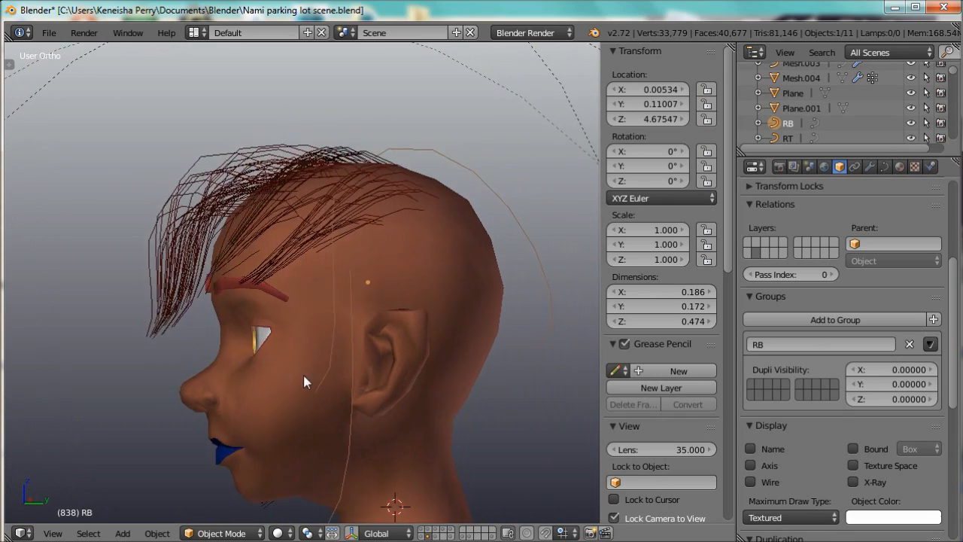
{"action": "left_click_drag", "start_coordinate": [304, 382], "coordinate": [439, 395]}
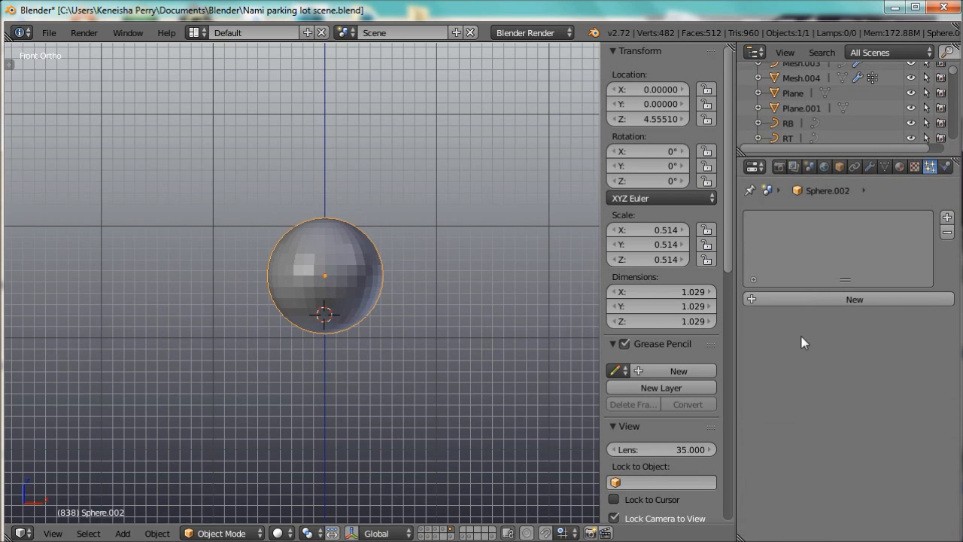
Step: Give the sphere a Hair particle system of 50 strands, length about 3.36, 8 segments
{"action": "left_click", "coordinate": [854, 298]}
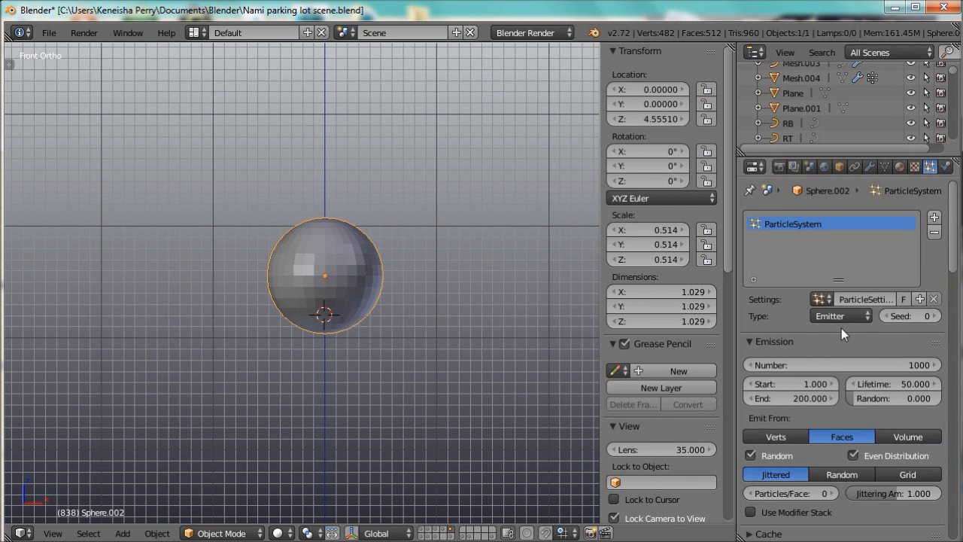
{"action": "left_click", "coordinate": [839, 316]}
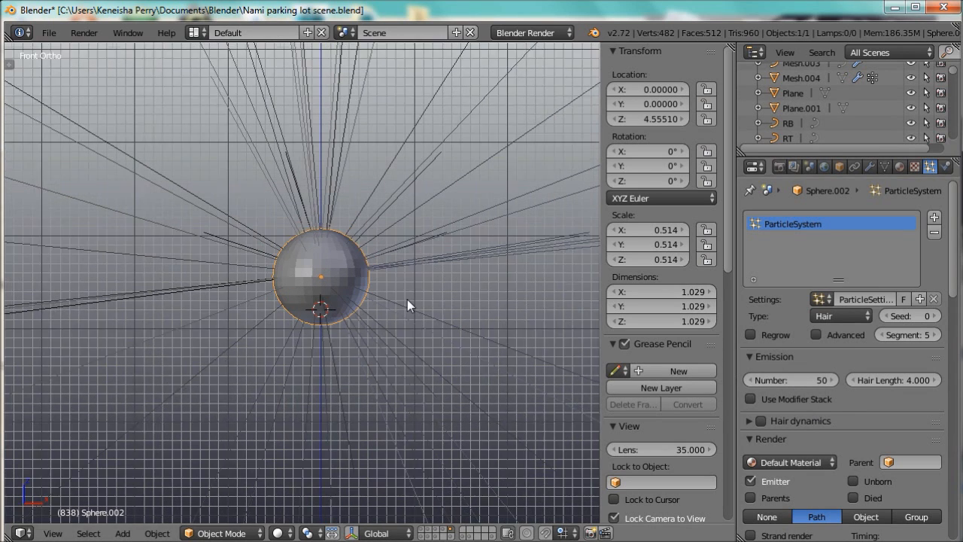
{"action": "left_click_drag", "start_coordinate": [902, 379], "coordinate": [873, 379]}
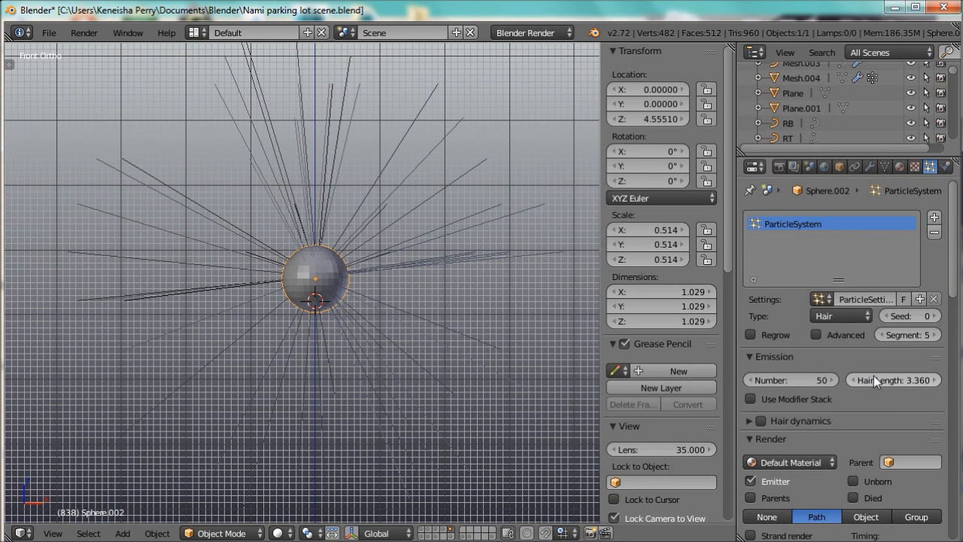
{"action": "mouse_move", "coordinate": [906, 334]}
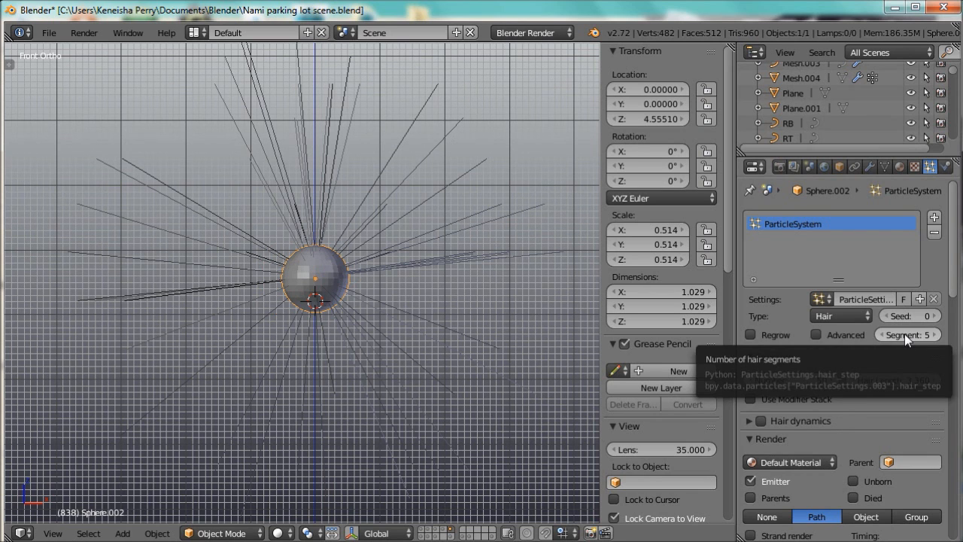
{"action": "left_click", "coordinate": [909, 334]}
{"action": "type", "text": "8"}
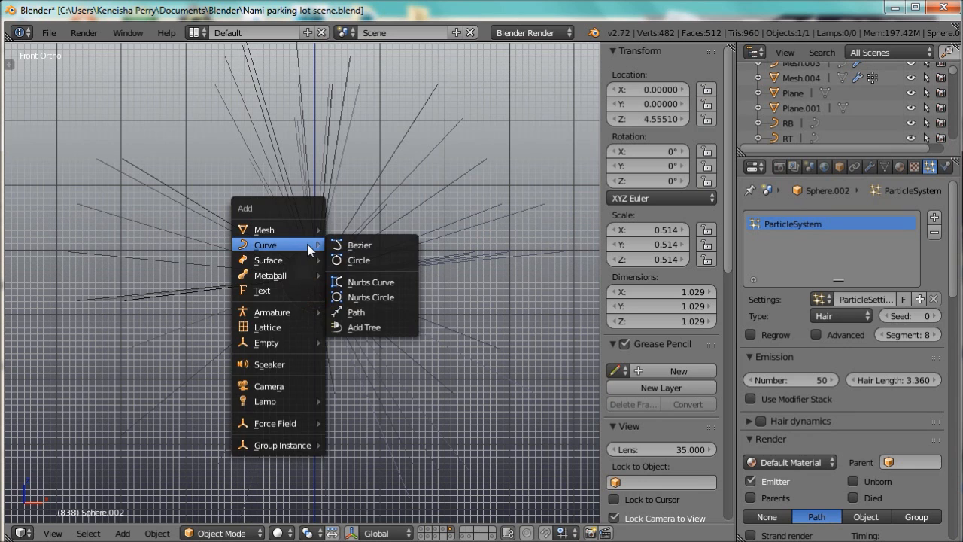
Step: Add a Bézier curve at the sphere, arc its points up to the upper left, and switch its direction
{"action": "left_click", "coordinate": [360, 244]}
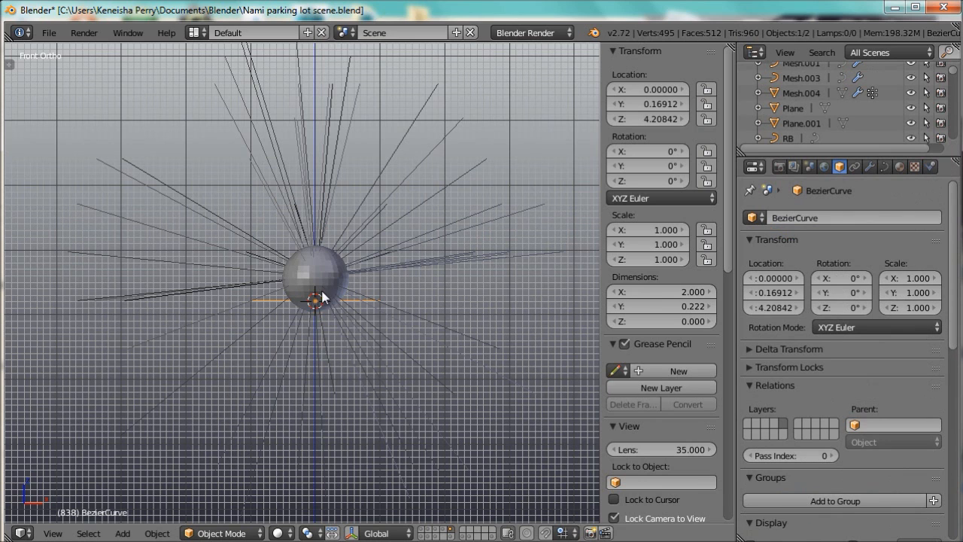
{"action": "key", "text": "Tab"}
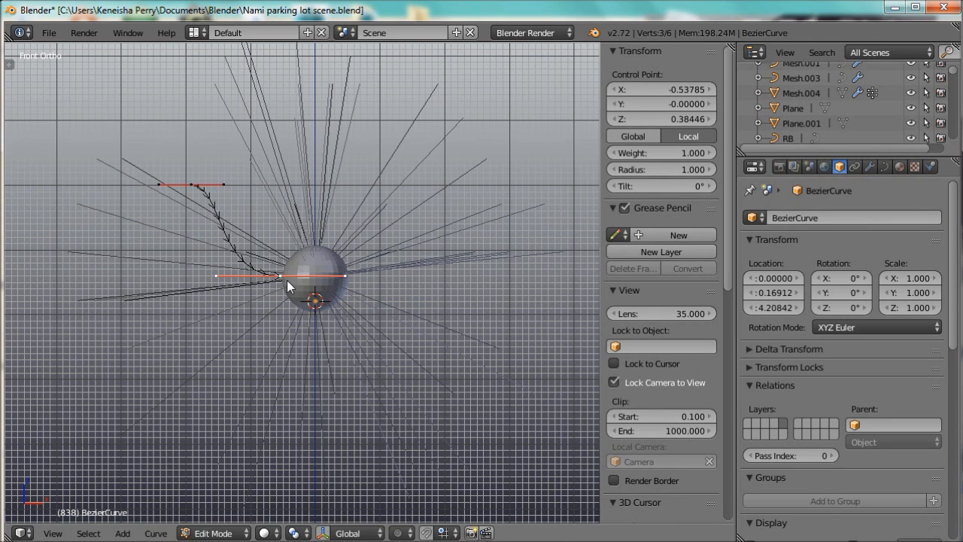
{"action": "mouse_move", "coordinate": [214, 190]}
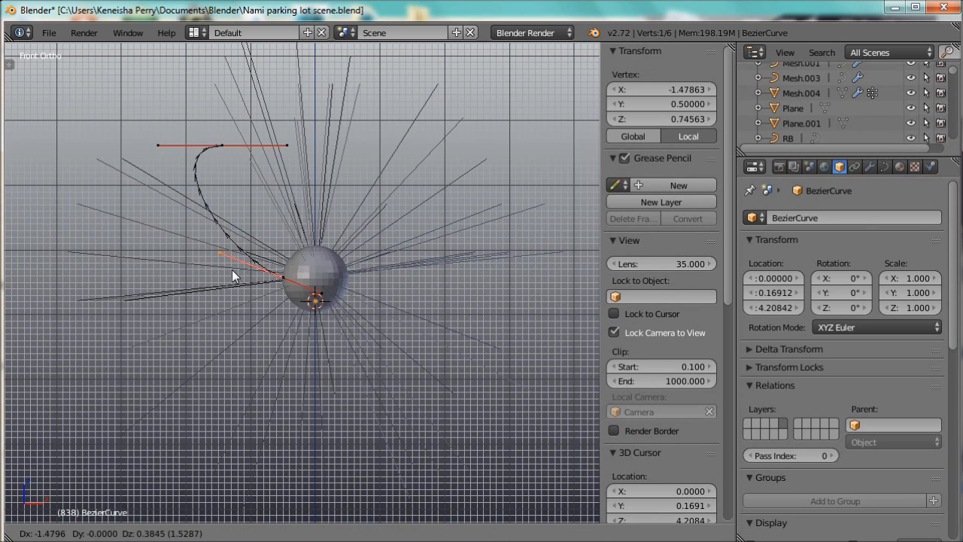
{"action": "left_click_drag", "start_coordinate": [233, 274], "coordinate": [233, 244]}
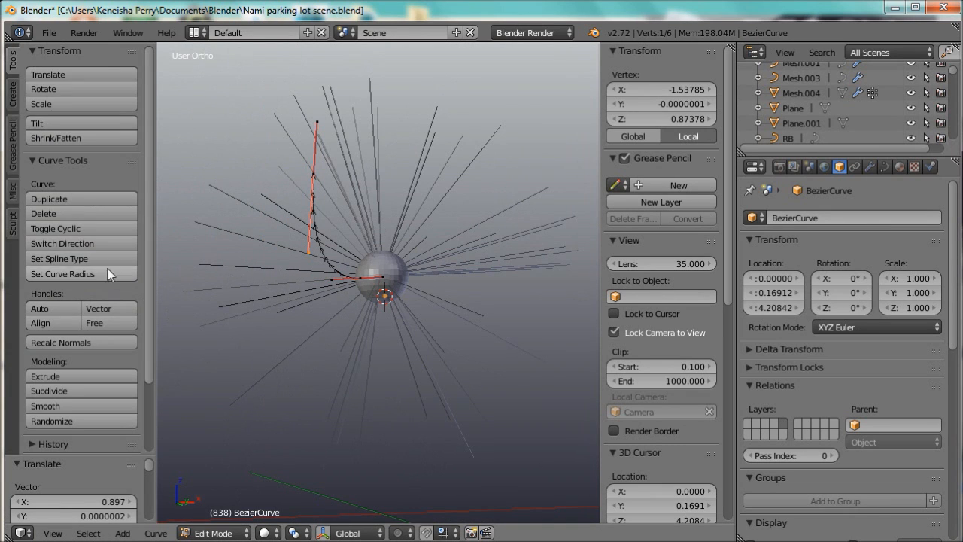
{"action": "mouse_move", "coordinate": [82, 244]}
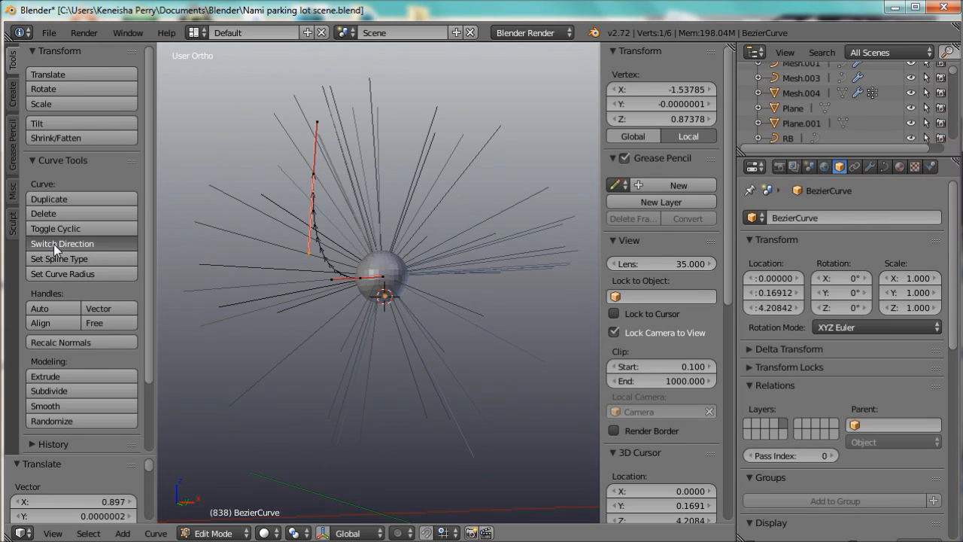
{"action": "left_click", "coordinate": [62, 243]}
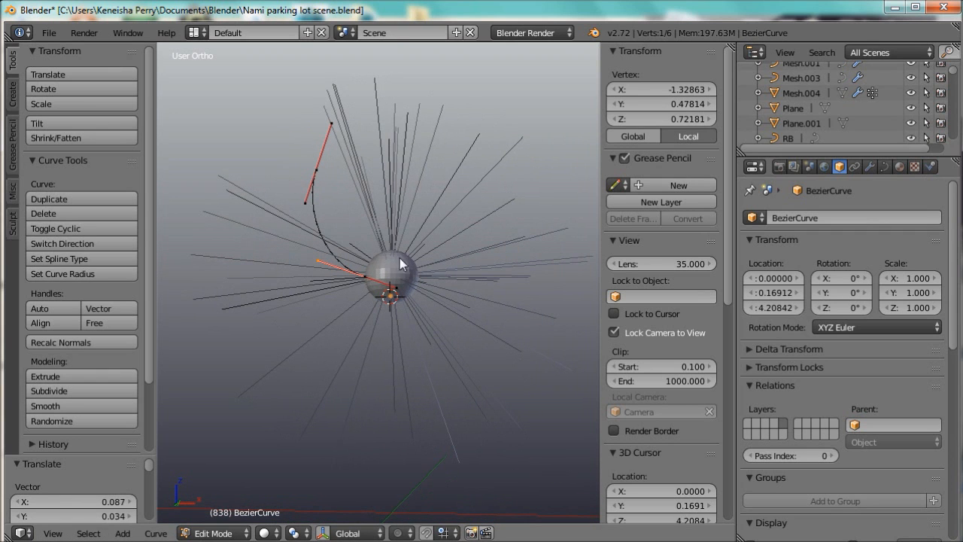
{"action": "mouse_move", "coordinate": [549, 196]}
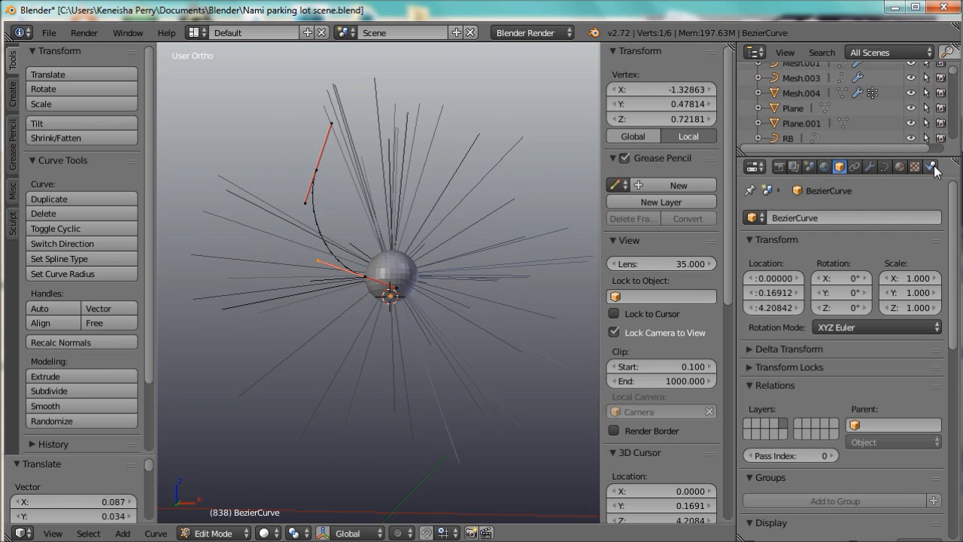
Step: Make the Bézier curve a Curve Guide force field so the hair bends along it
{"action": "left_click", "coordinate": [929, 165]}
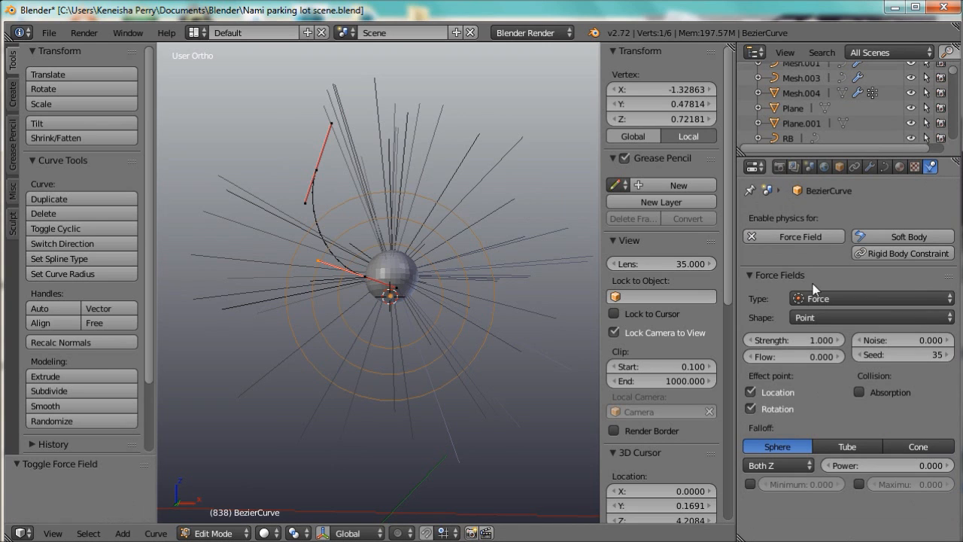
{"action": "left_click", "coordinate": [870, 298]}
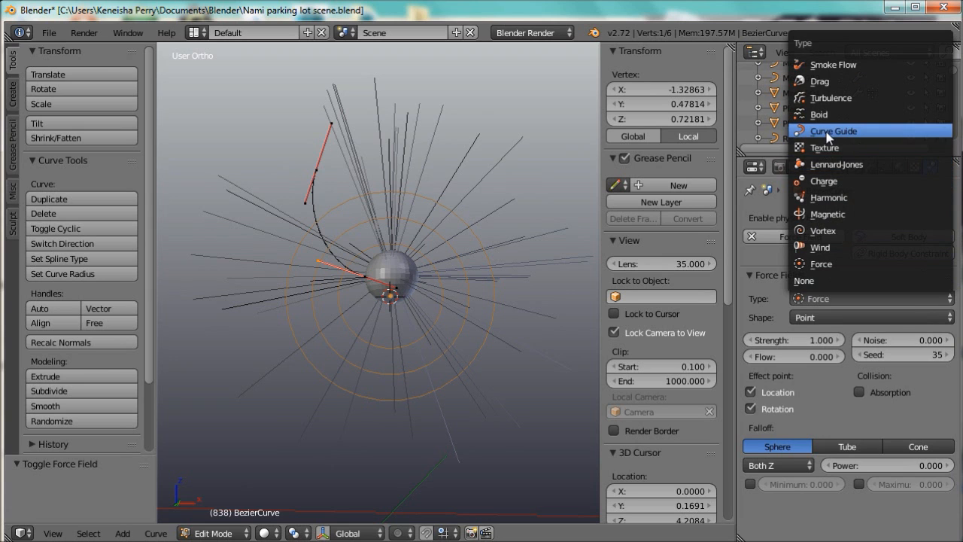
{"action": "left_click", "coordinate": [833, 129]}
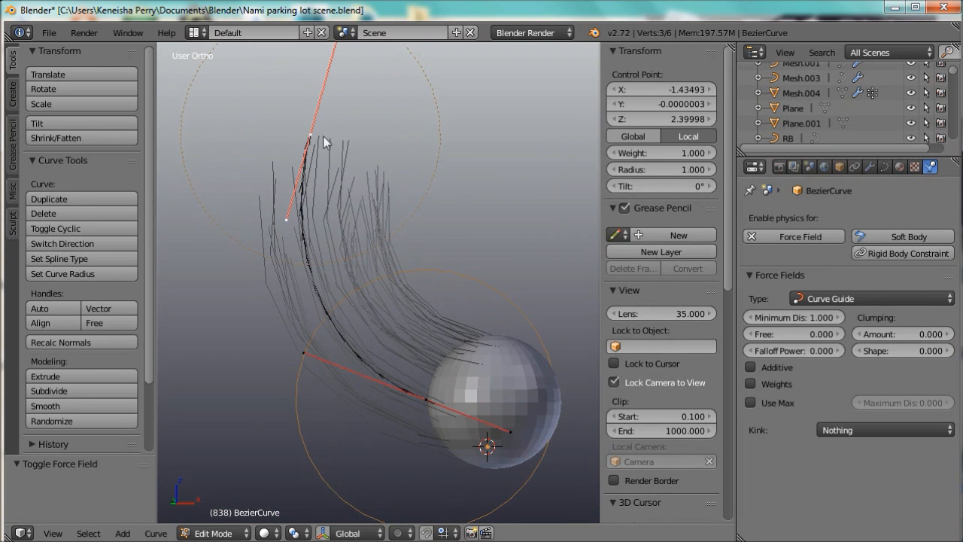
{"action": "mouse_move", "coordinate": [334, 179]}
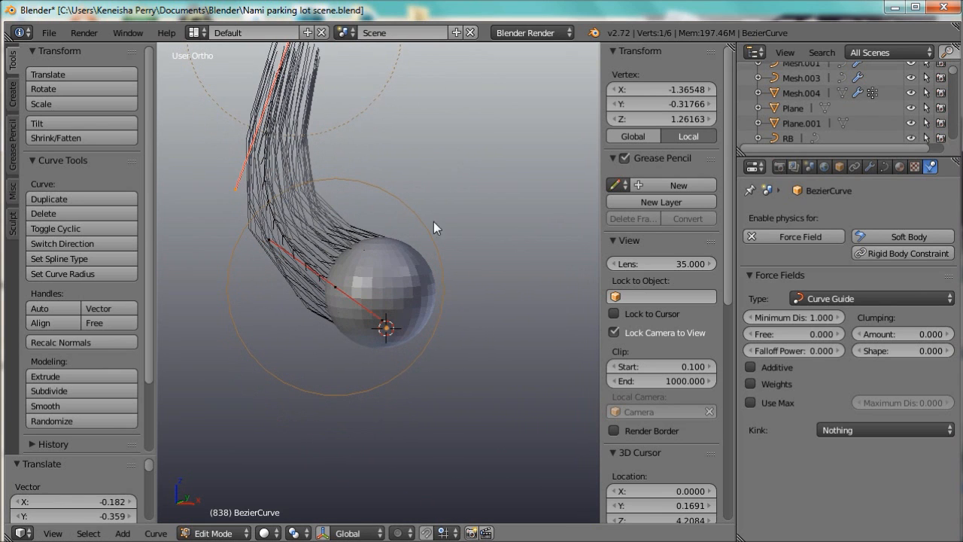
{"action": "mouse_move", "coordinate": [424, 280]}
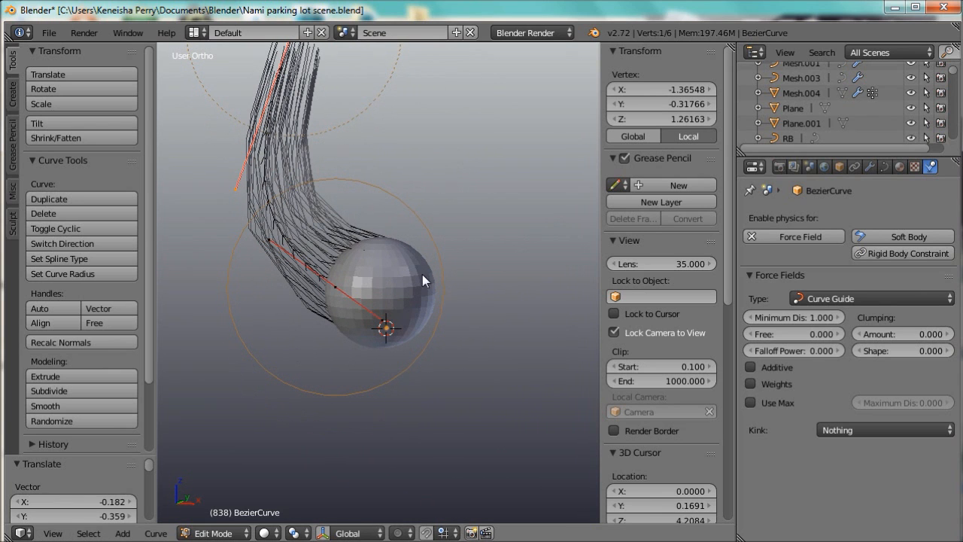
{"action": "mouse_move", "coordinate": [418, 259]}
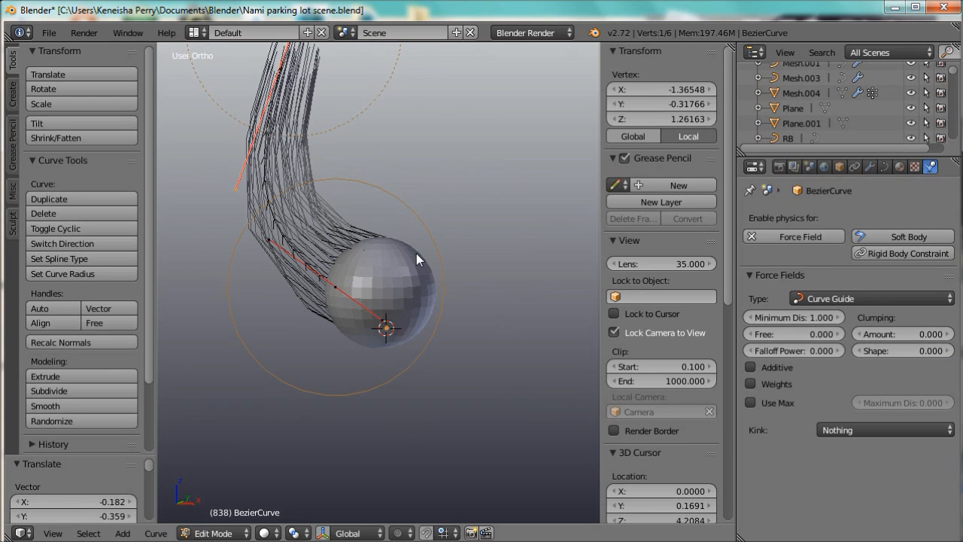
{"action": "mouse_move", "coordinate": [412, 307]}
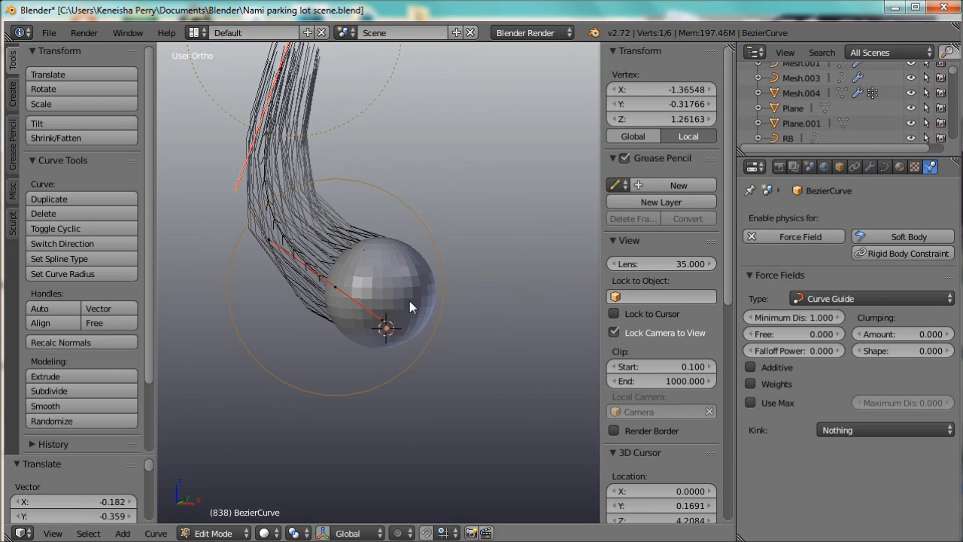
Step: Create vertex groups 1 and 2 on the sphere and limit the hair's density to group 1
{"action": "key", "text": "Tab"}
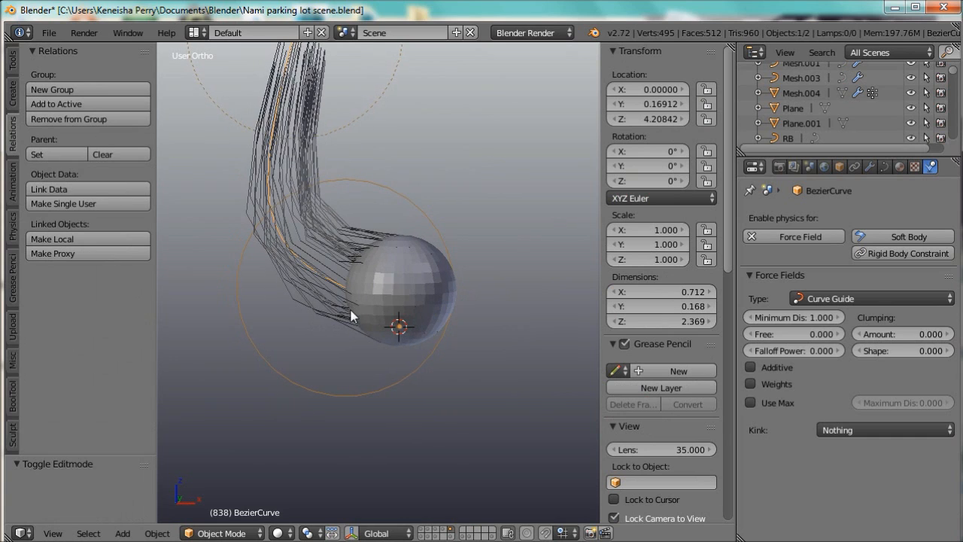
{"action": "mouse_move", "coordinate": [403, 229]}
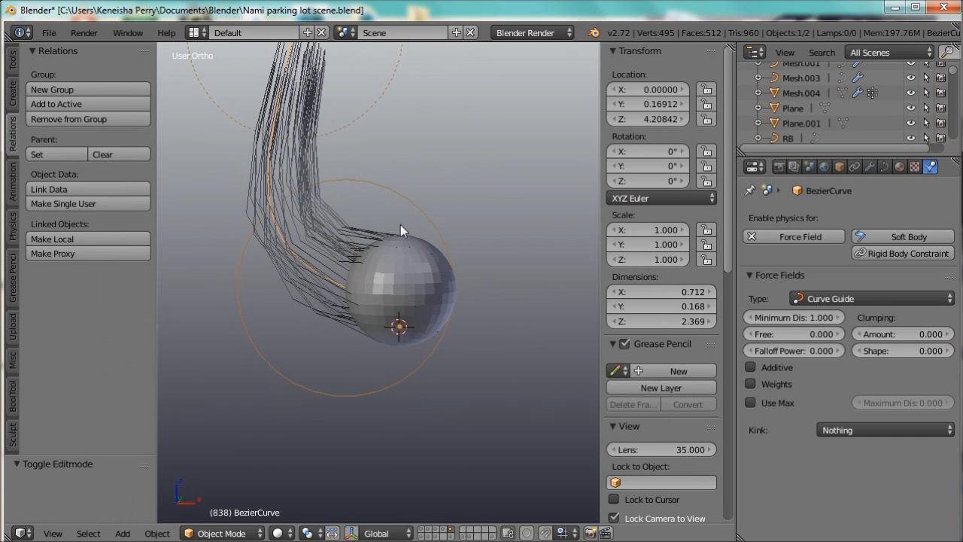
{"action": "mouse_move", "coordinate": [443, 225]}
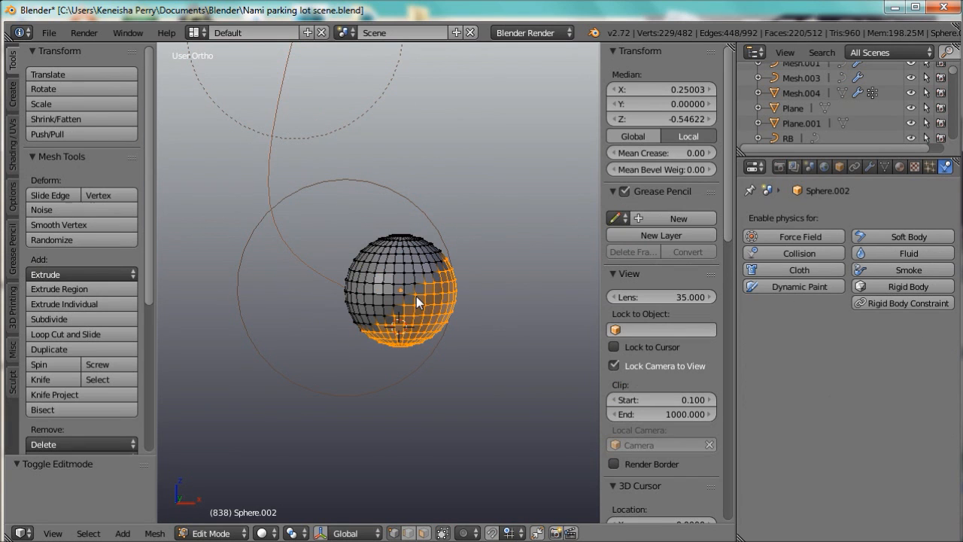
{"action": "key", "text": "a"}
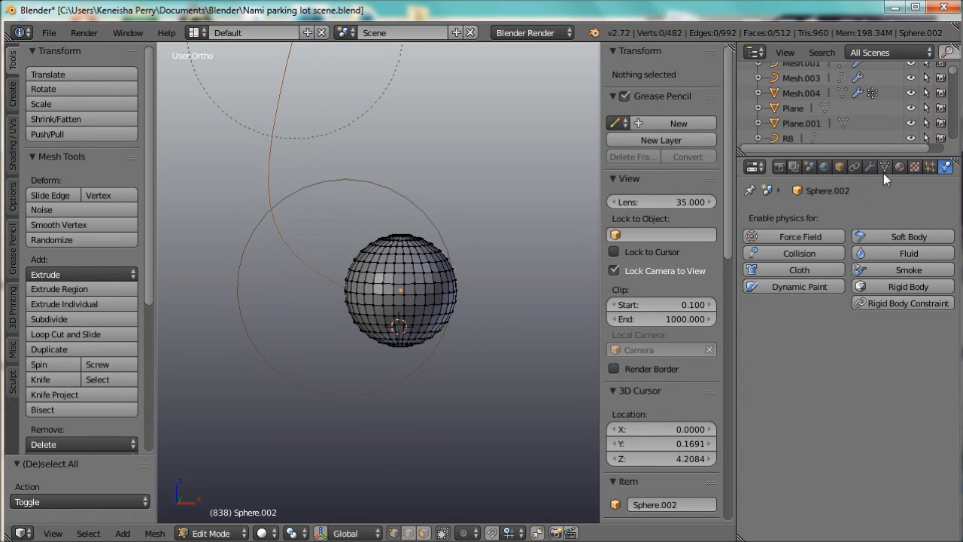
{"action": "left_click", "coordinate": [885, 166]}
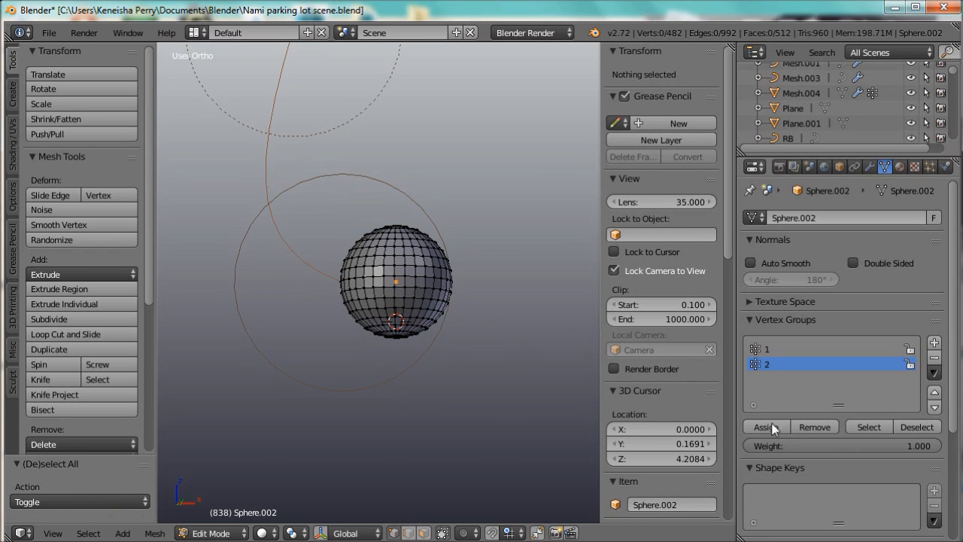
{"action": "mouse_move", "coordinate": [399, 309]}
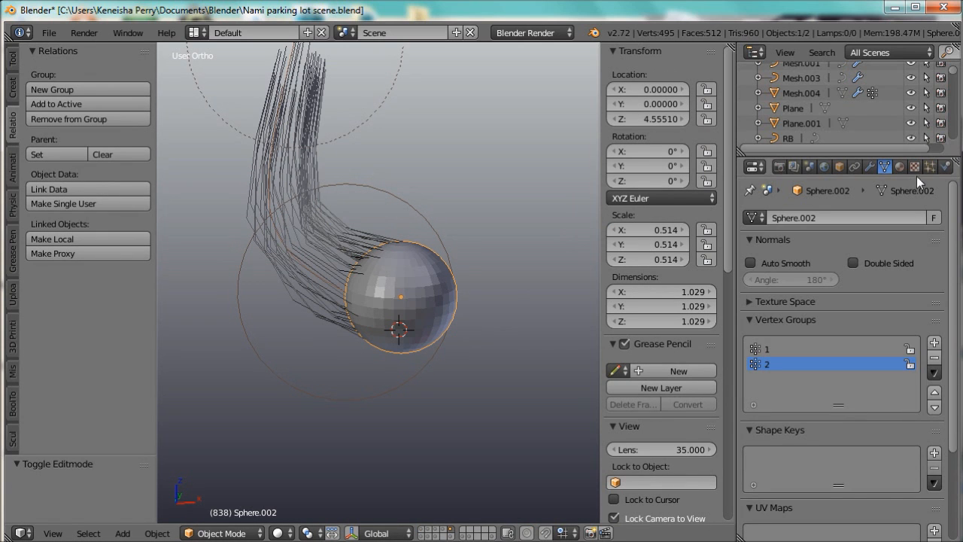
{"action": "left_click", "coordinate": [930, 166]}
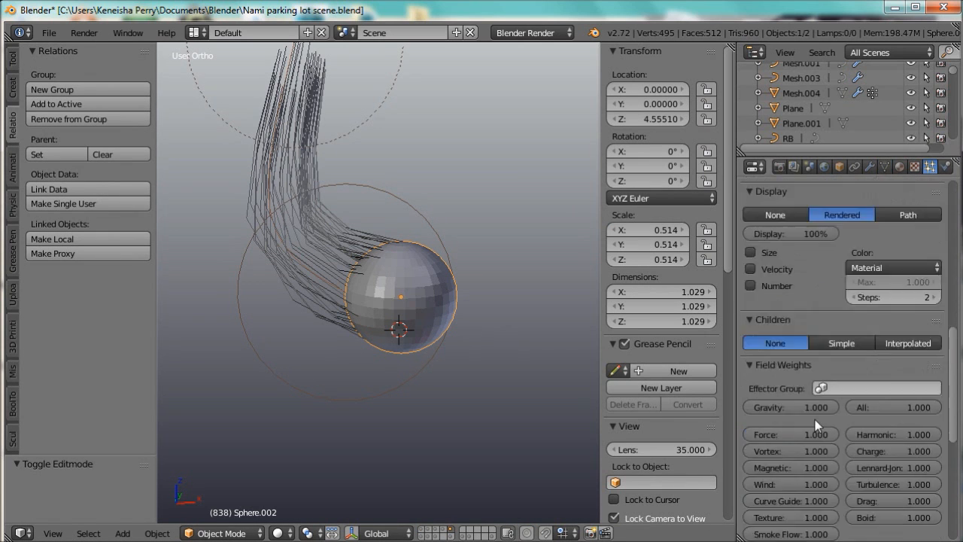
{"action": "scroll", "scroll_direction": "down", "scroll_amount": 3}
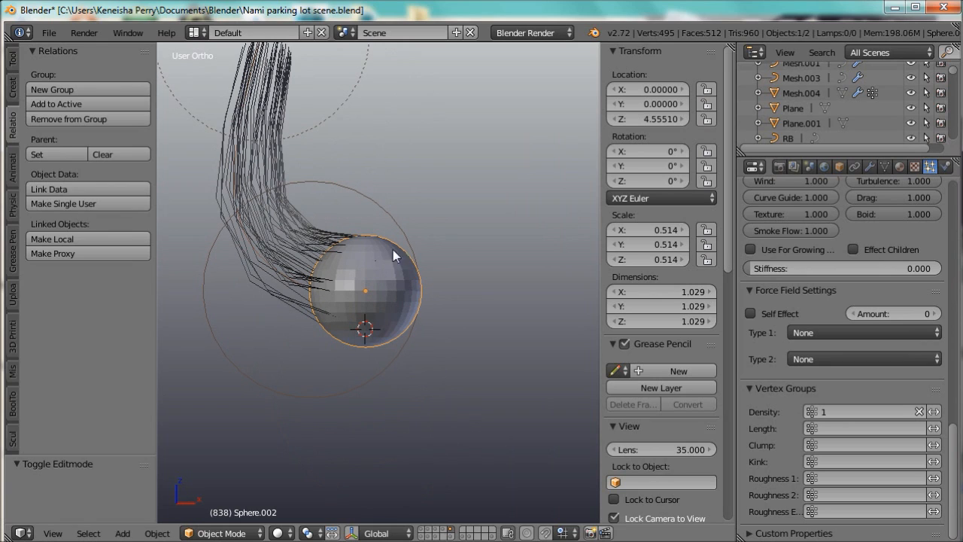
{"action": "mouse_move", "coordinate": [376, 300]}
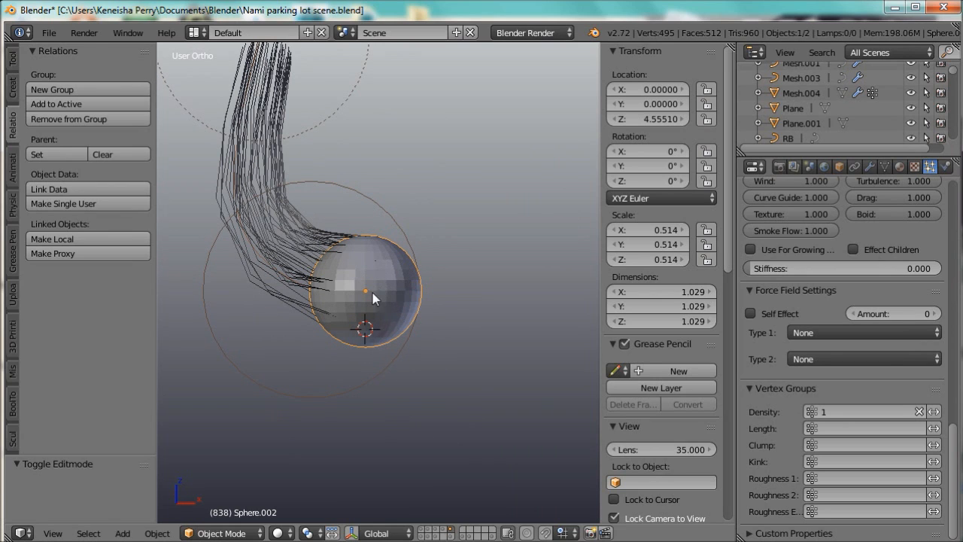
{"action": "mouse_move", "coordinate": [382, 294]}
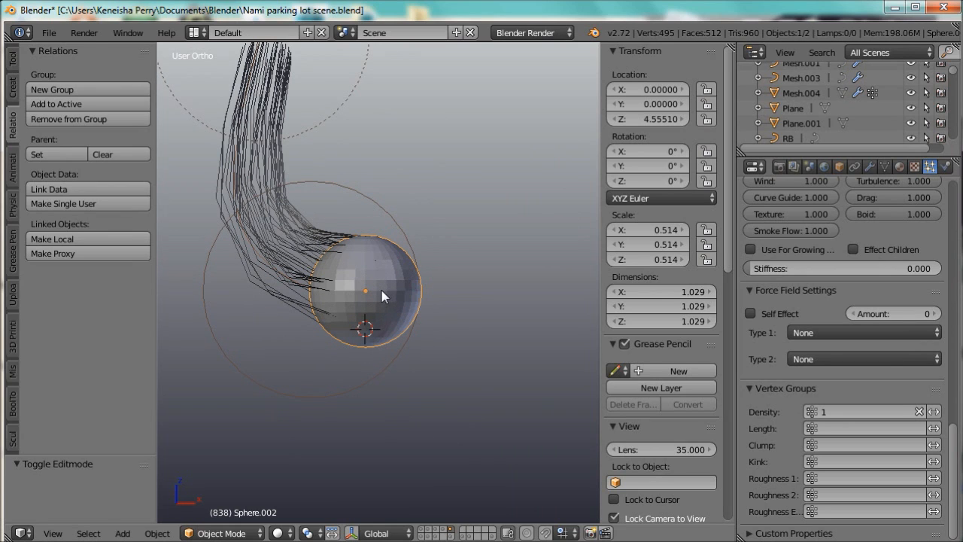
{"action": "mouse_move", "coordinate": [385, 331]}
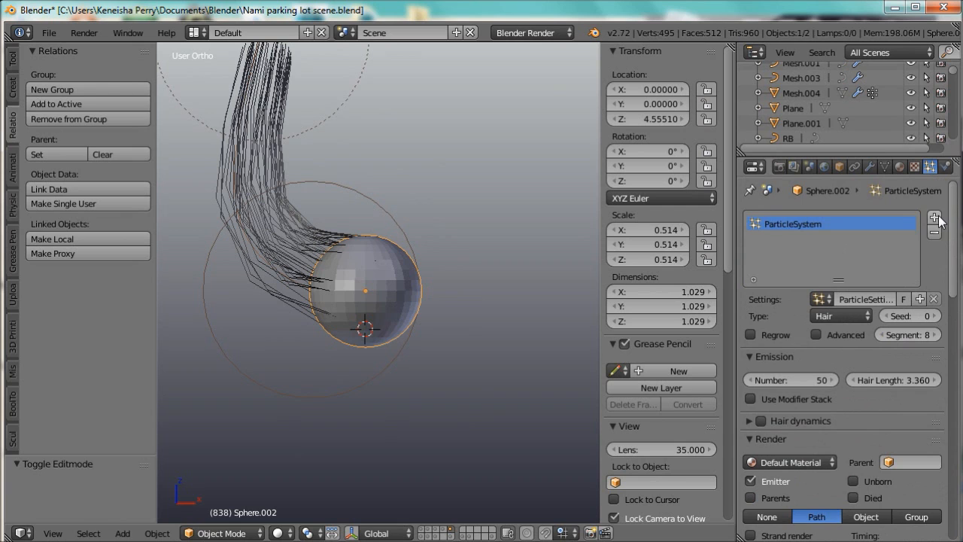
Step: Add a second Hair system, ParticleSystem 2, with density from vertex group 2
{"action": "left_click", "coordinate": [933, 216]}
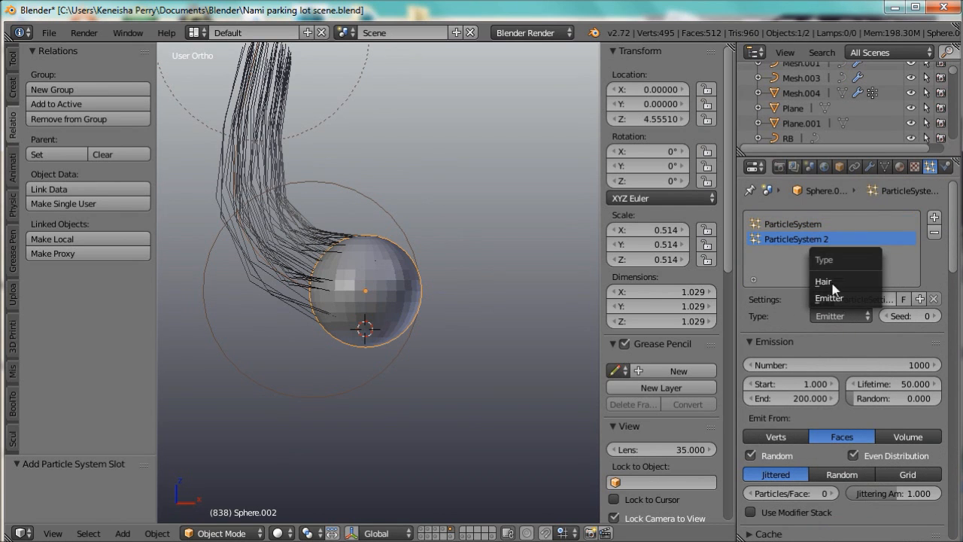
{"action": "left_click", "coordinate": [823, 282]}
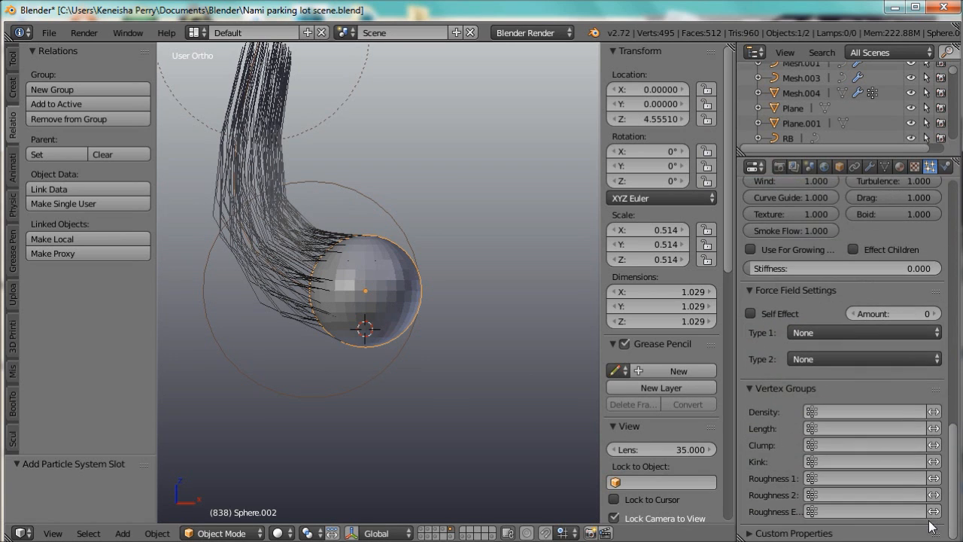
{"action": "left_click", "coordinate": [790, 268]}
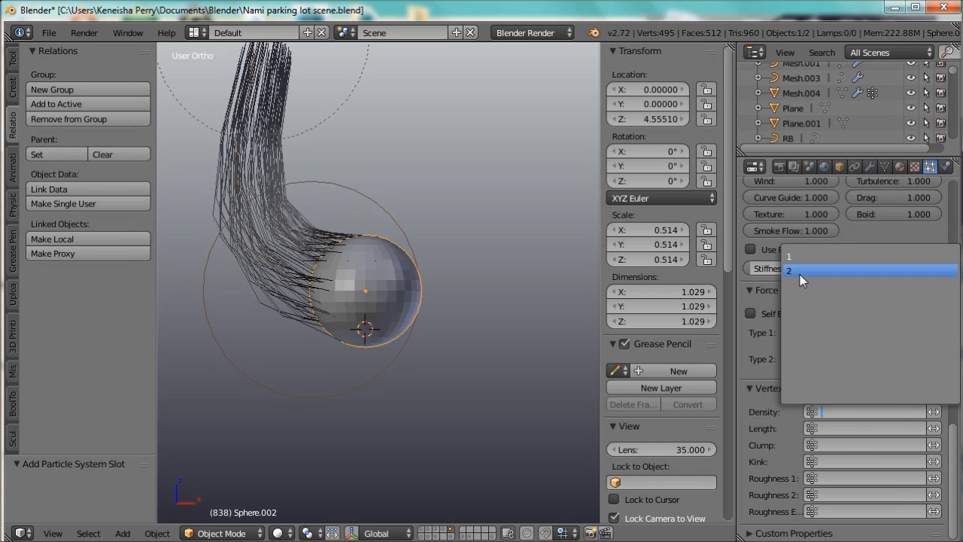
{"action": "left_click", "coordinate": [803, 270]}
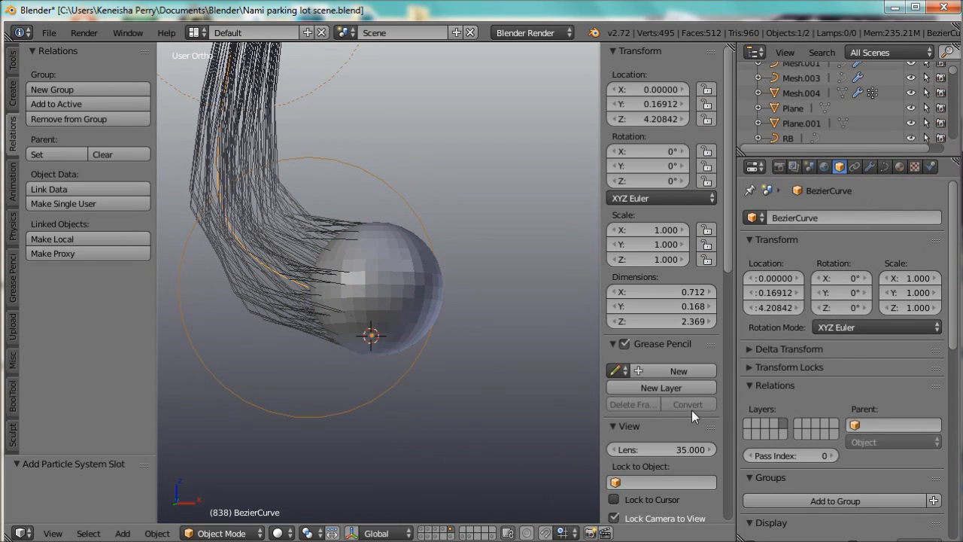
{"action": "mouse_move", "coordinate": [81, 104]}
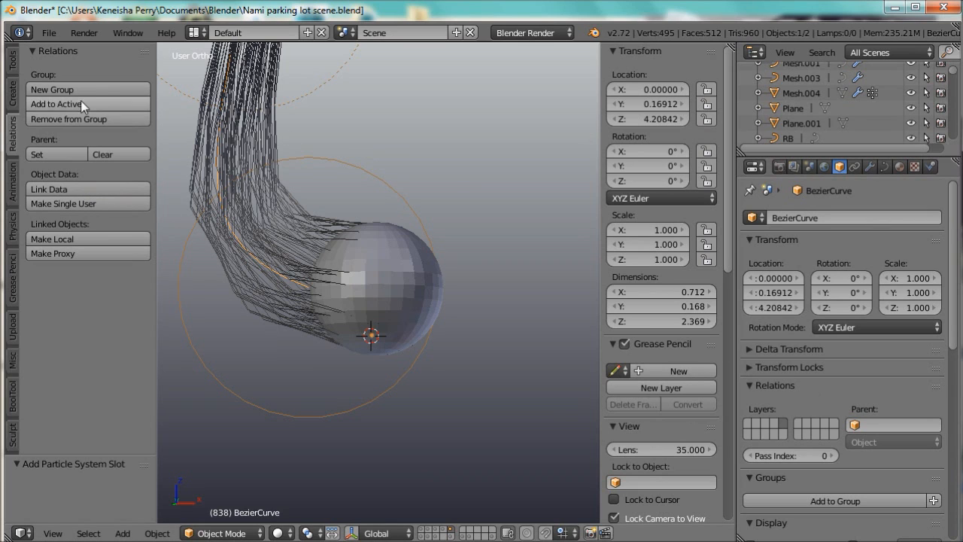
{"action": "mouse_move", "coordinate": [51, 89]}
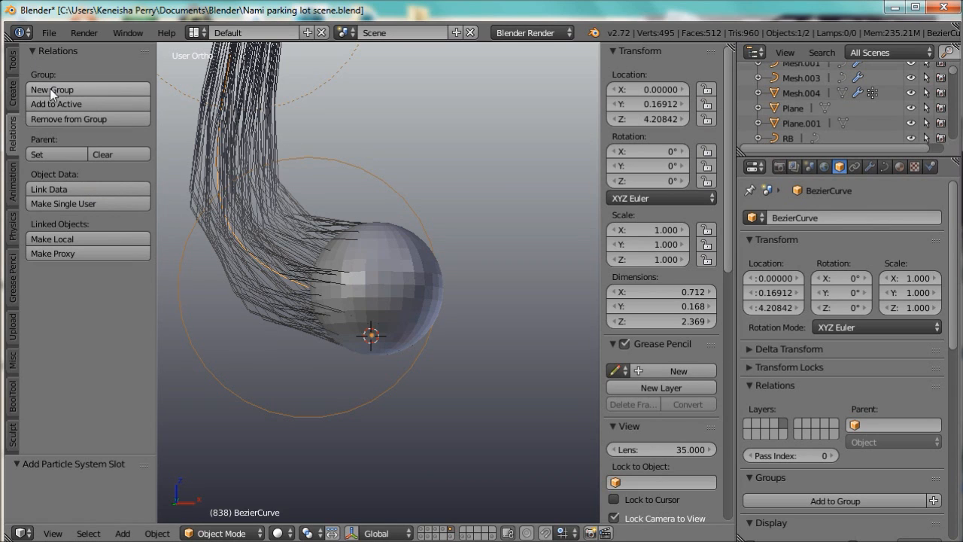
{"action": "mouse_move", "coordinate": [931, 187]}
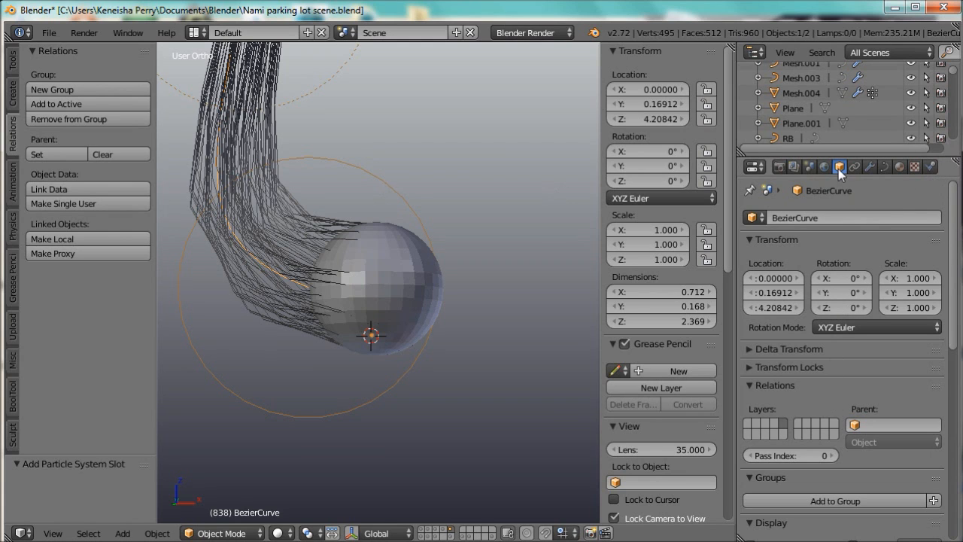
Step: Put the curve guide into group 1 and set ParticleSystem 2's effector group to group 1
{"action": "scroll", "scroll_direction": "down", "scroll_amount": 3}
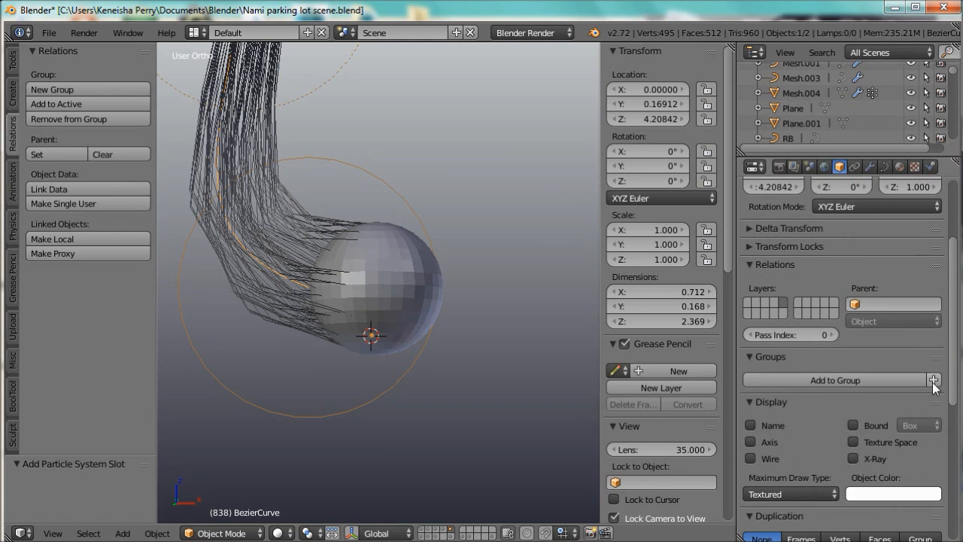
{"action": "left_click", "coordinate": [933, 379]}
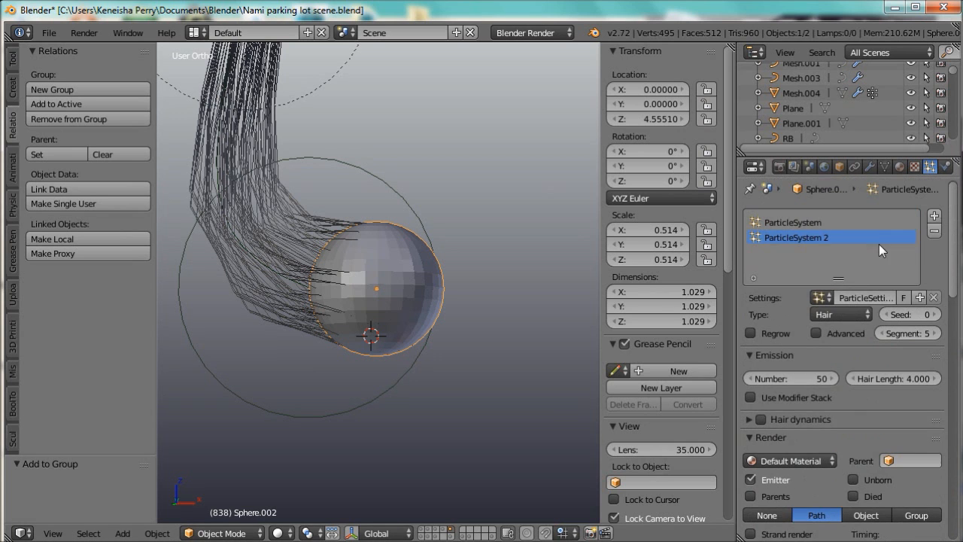
{"action": "scroll", "scroll_direction": "down", "scroll_amount": 3}
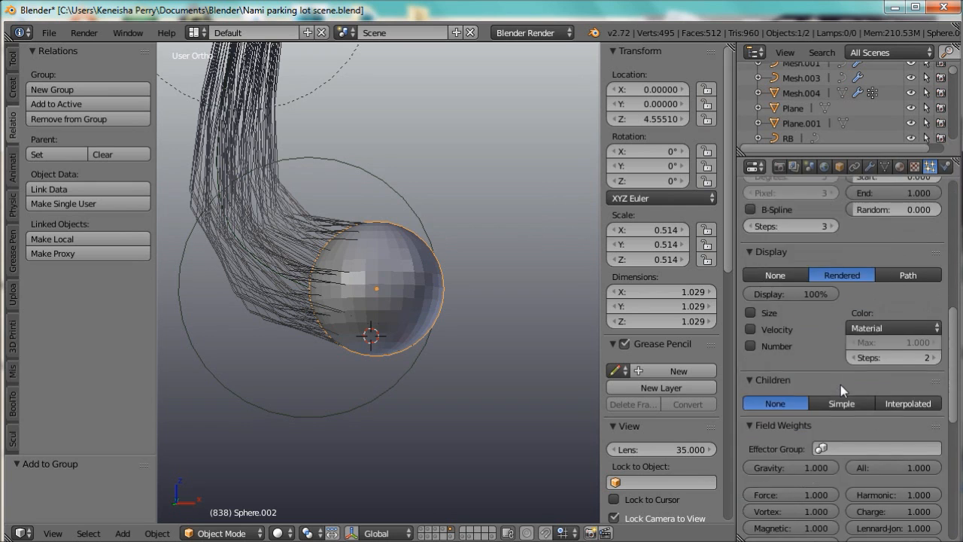
{"action": "scroll", "scroll_direction": "down", "scroll_amount": 3}
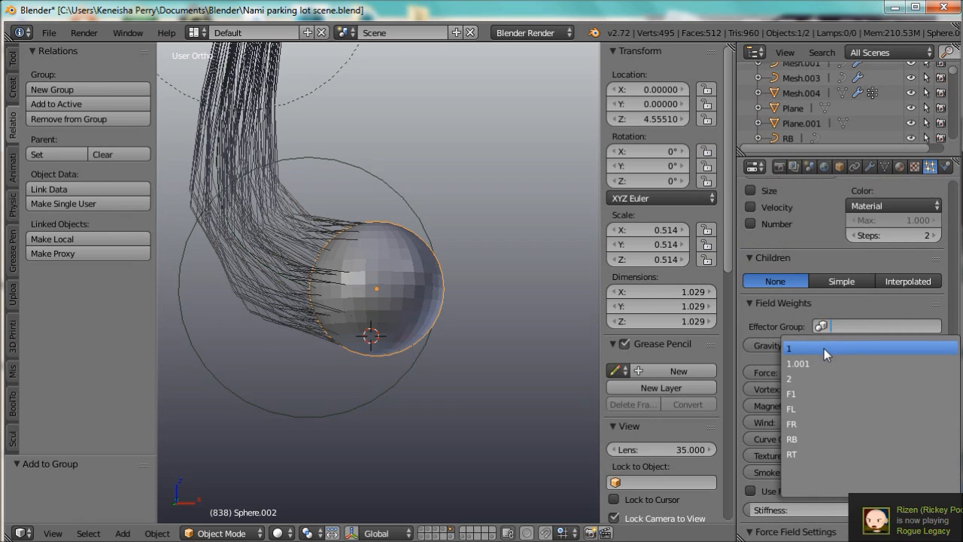
{"action": "left_click", "coordinate": [791, 347]}
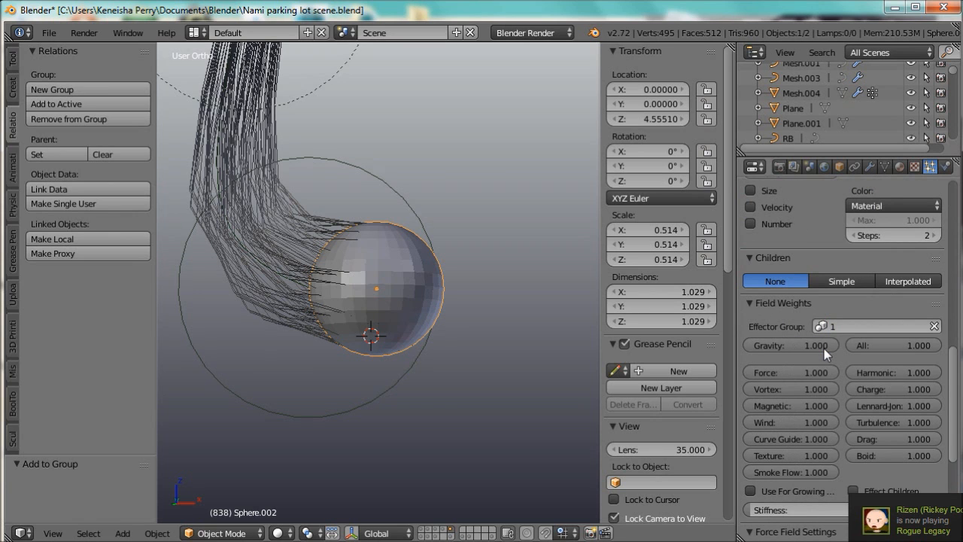
{"action": "mouse_move", "coordinate": [235, 241]}
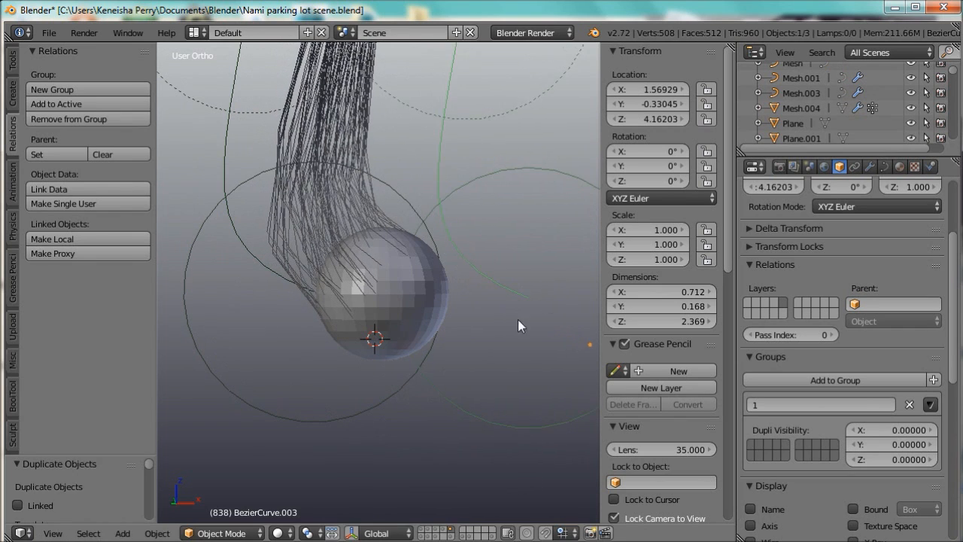
Step: Assign the curve guide to a new group 2 and set the first hair system's effector group
{"action": "key", "text": "Tab"}
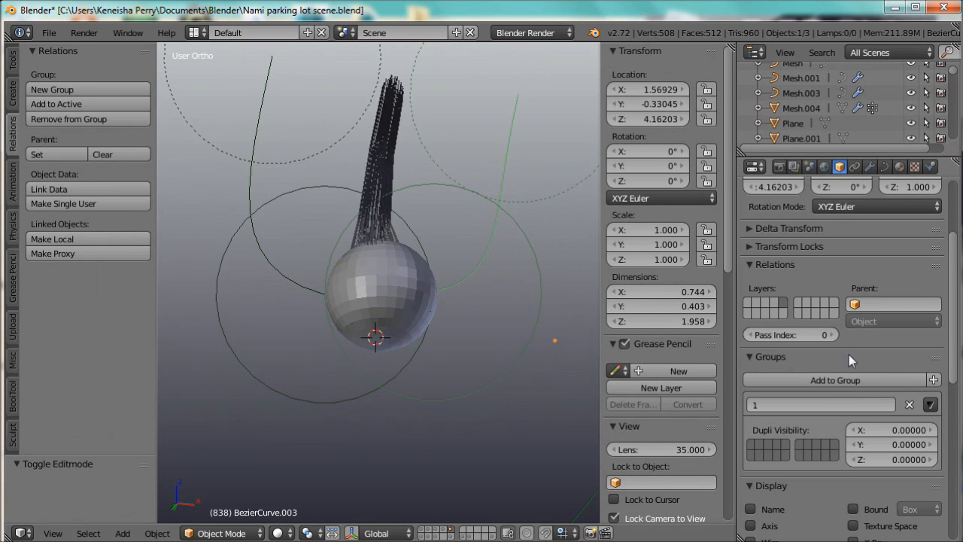
{"action": "left_click", "coordinate": [909, 403]}
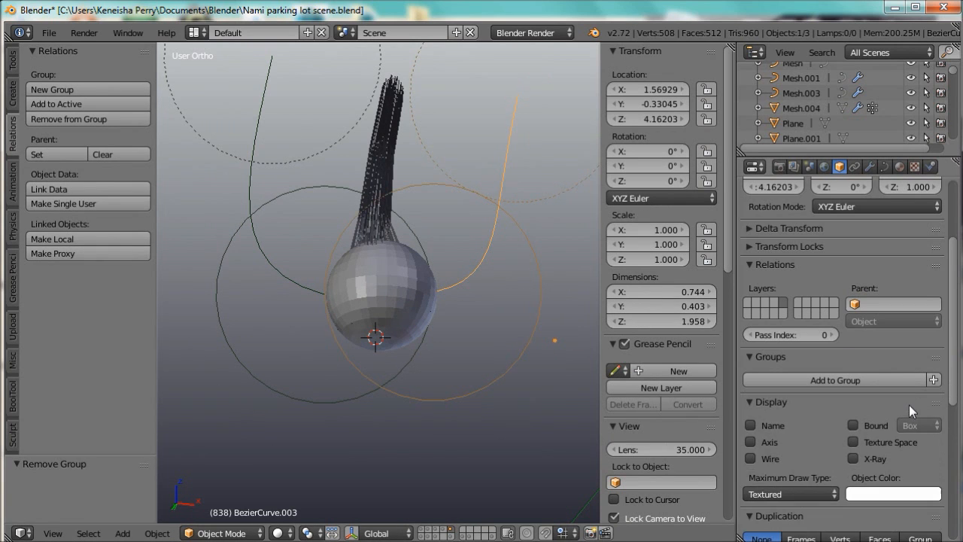
{"action": "left_click", "coordinate": [834, 379]}
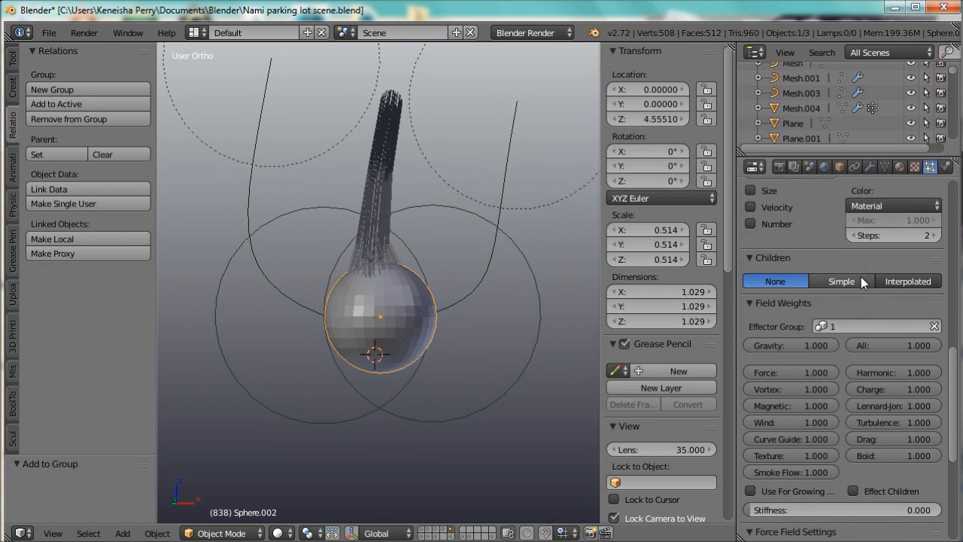
{"action": "left_click", "coordinate": [873, 325]}
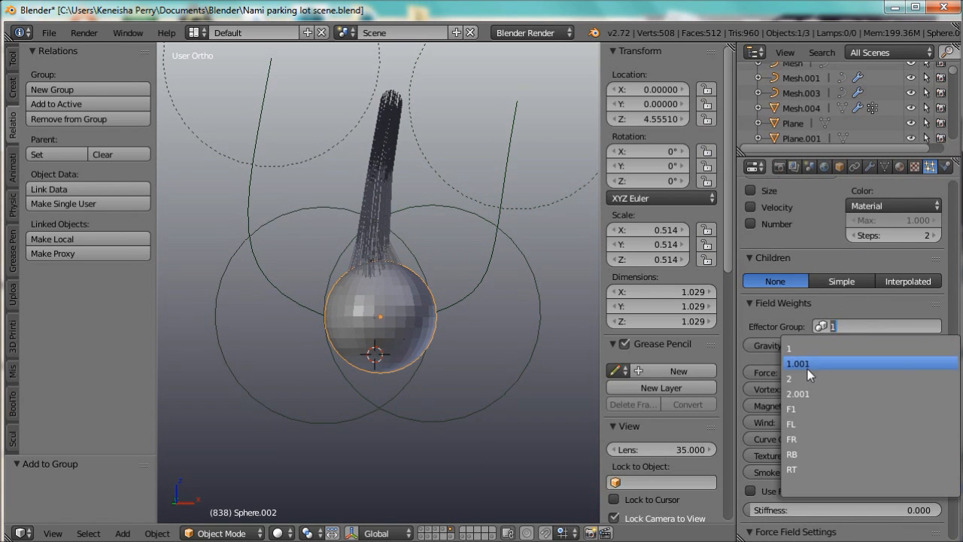
{"action": "left_click", "coordinate": [789, 379]}
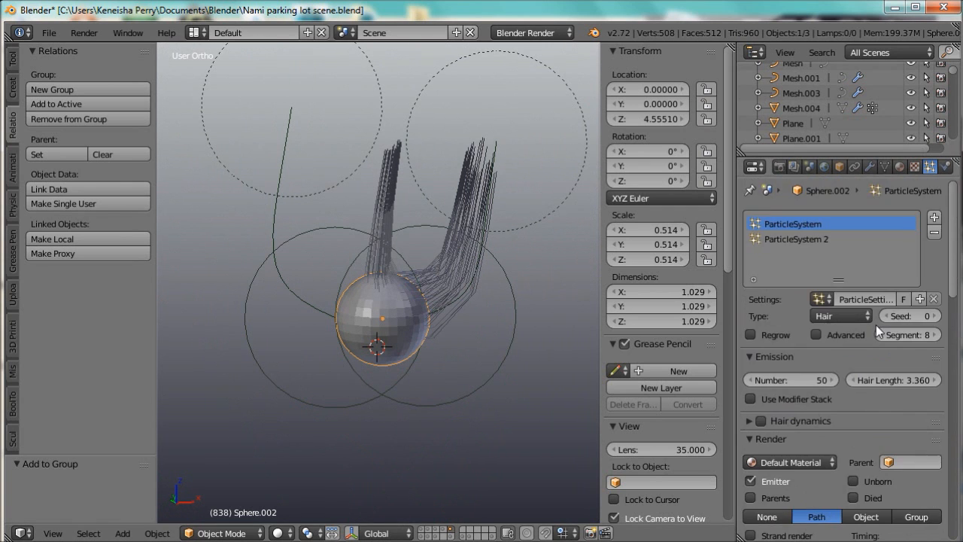
Step: Set the second hair system's effector group to 2 so the strands split into two bunches
{"action": "scroll", "scroll_direction": "down", "scroll_amount": 3}
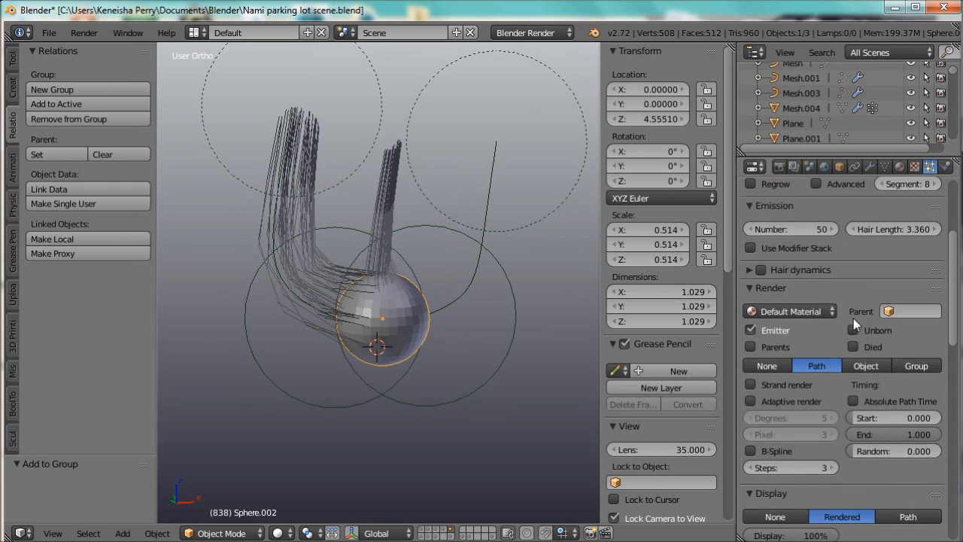
{"action": "scroll", "scroll_direction": "down", "scroll_amount": 3}
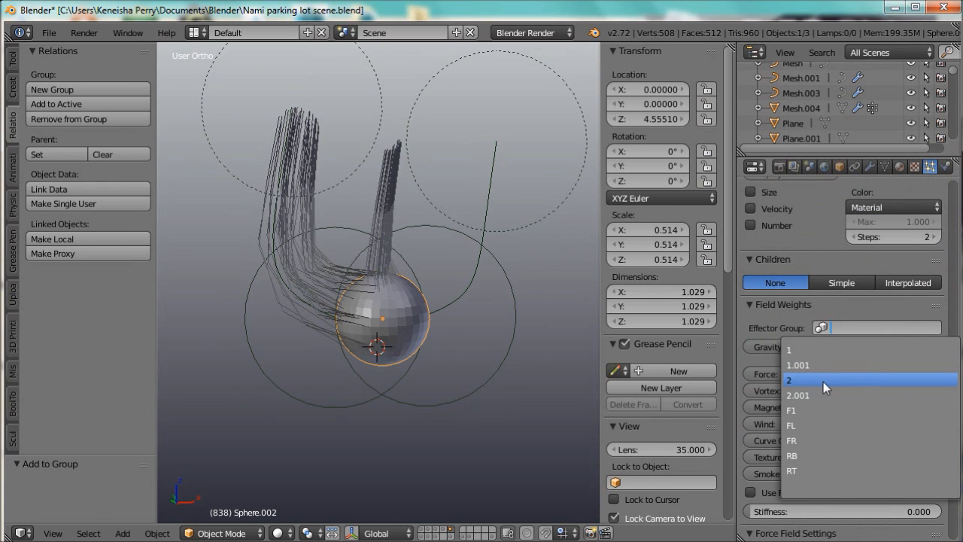
{"action": "left_click", "coordinate": [788, 380]}
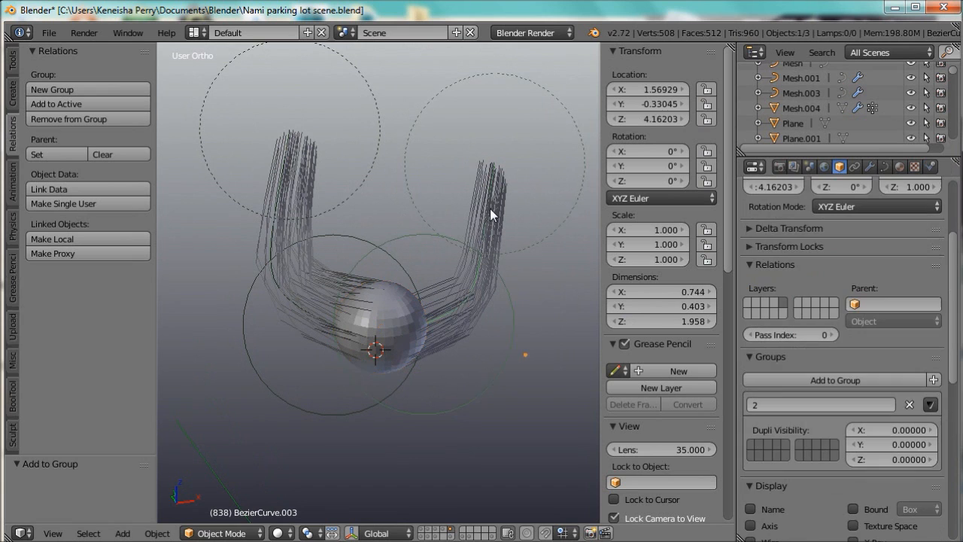
Step: Reshape the curve guides' points and handles so one hair bunch sweeps smoothly downward
{"action": "key", "text": "Tab"}
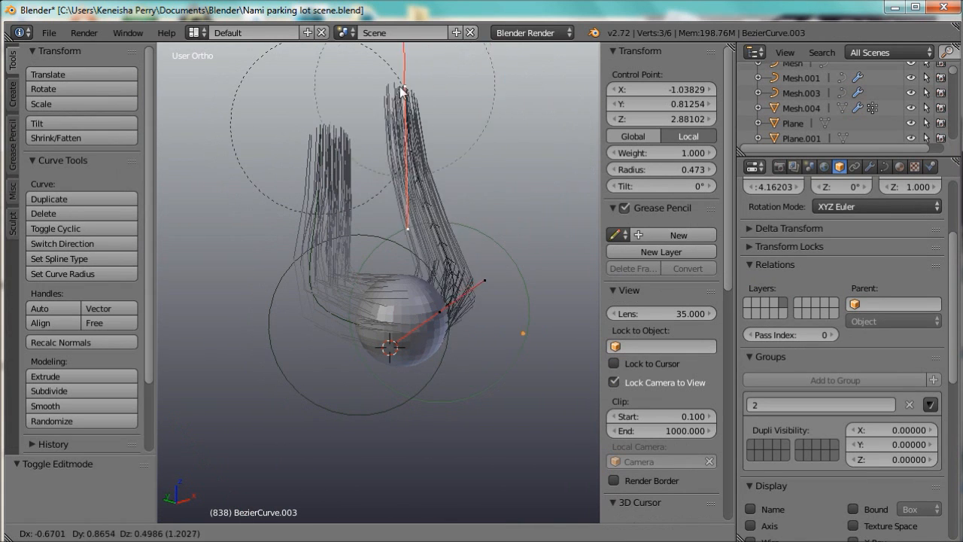
{"action": "left_click_drag", "start_coordinate": [403, 90], "coordinate": [512, 135]}
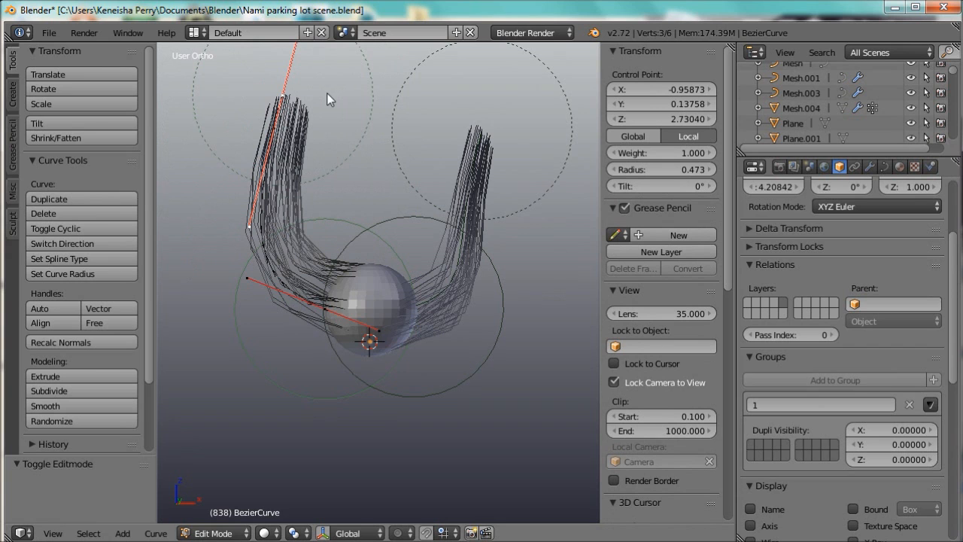
{"action": "mouse_move", "coordinate": [375, 344]}
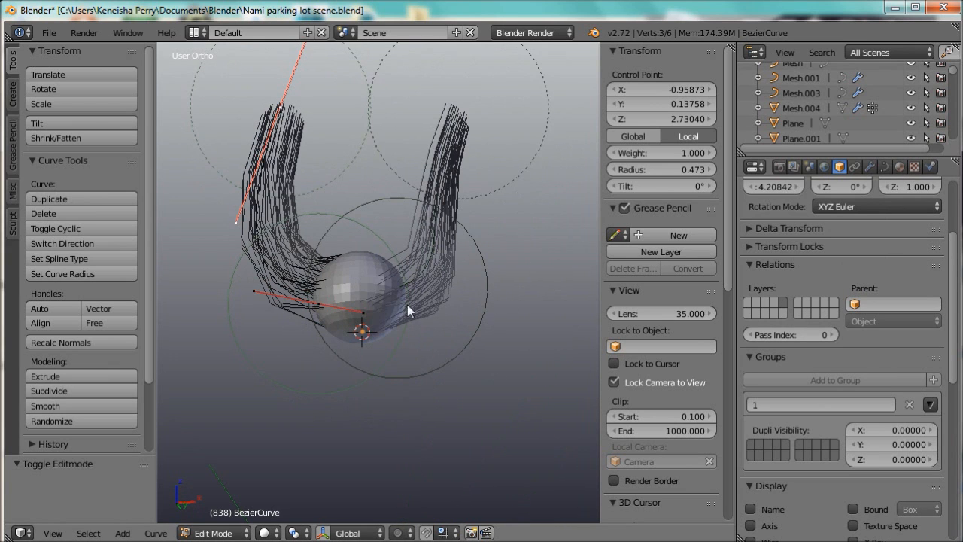
{"action": "left_click_drag", "start_coordinate": [409, 310], "coordinate": [376, 403]}
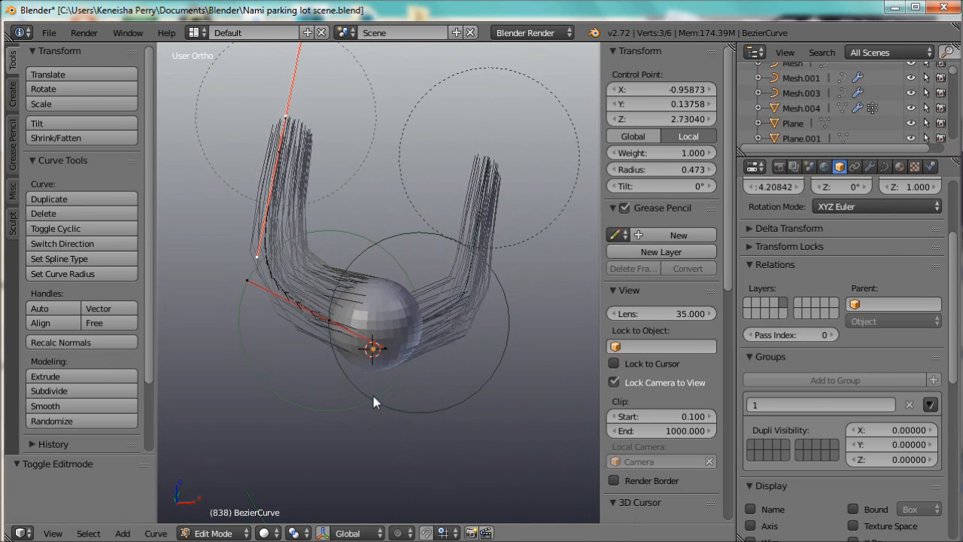
{"action": "left_click", "coordinate": [214, 533]}
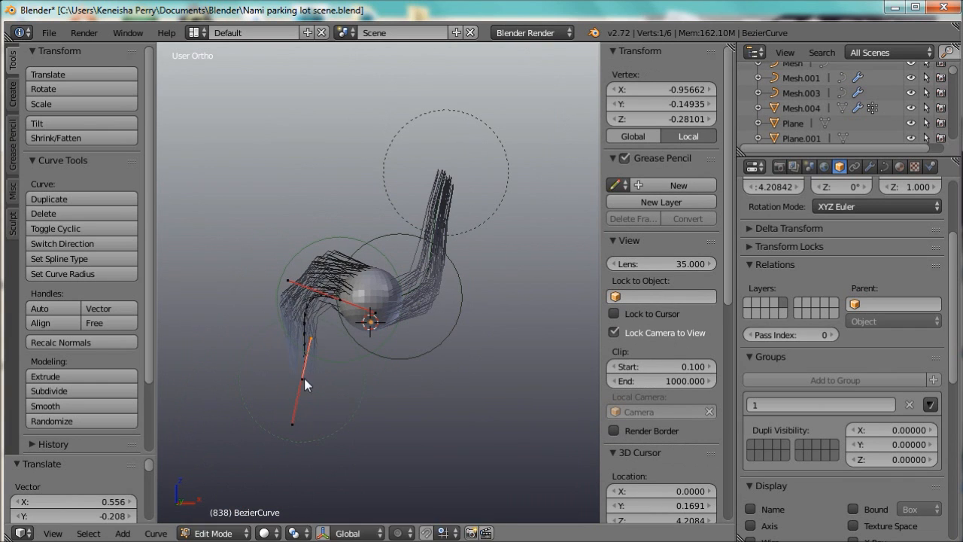
{"action": "left_click_drag", "start_coordinate": [304, 384], "coordinate": [361, 416]}
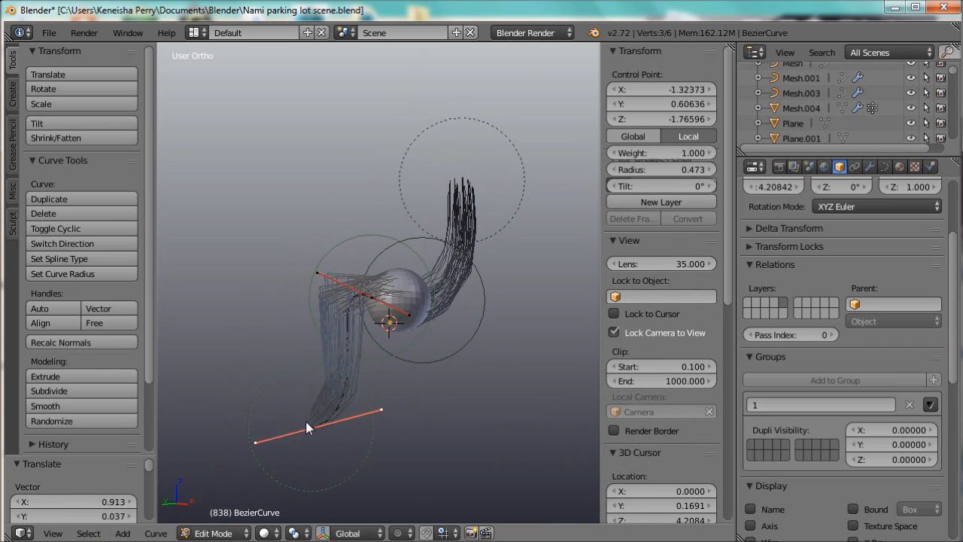
{"action": "left_click_drag", "start_coordinate": [307, 428], "coordinate": [467, 194]}
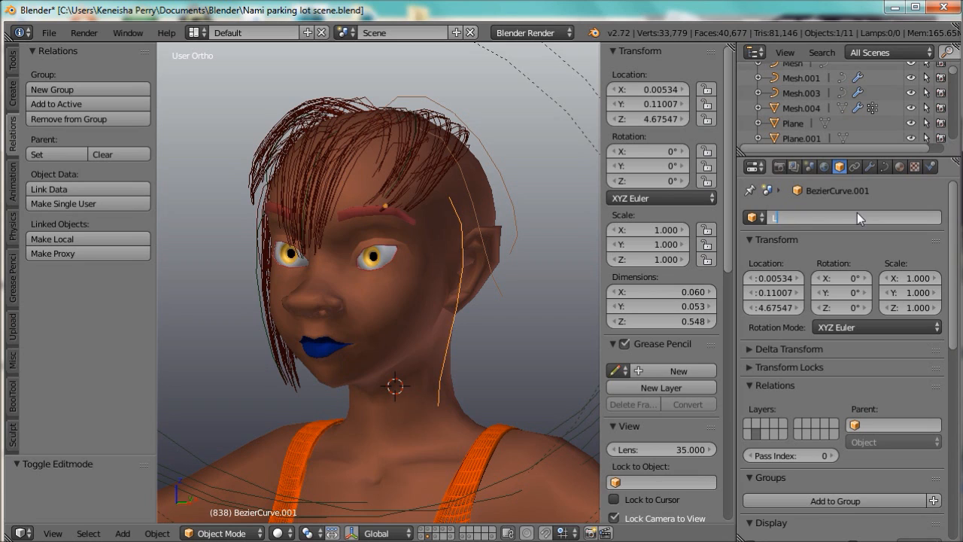
Step: Rename the guide curves LB and LT and add each to a new group
{"action": "type", "text": "LB"}
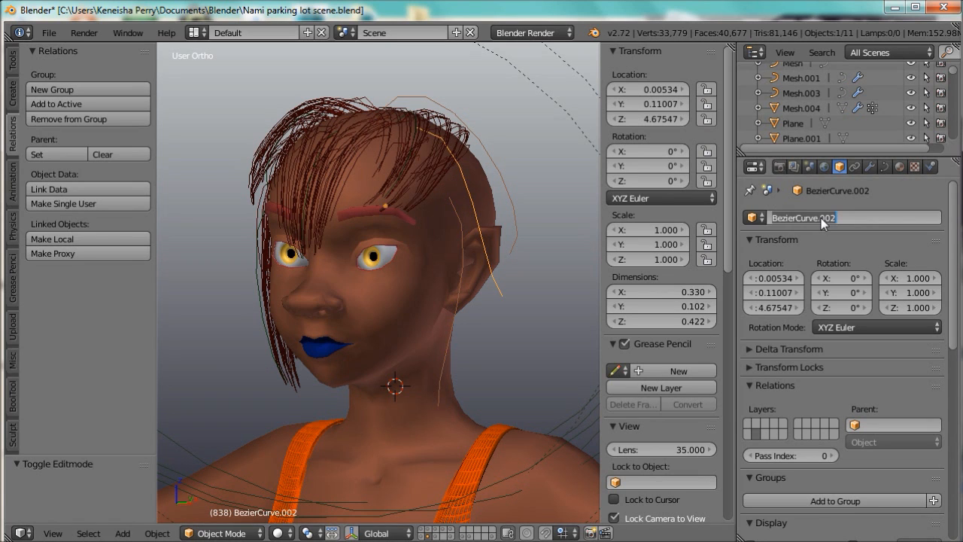
{"action": "type", "text": "LT"}
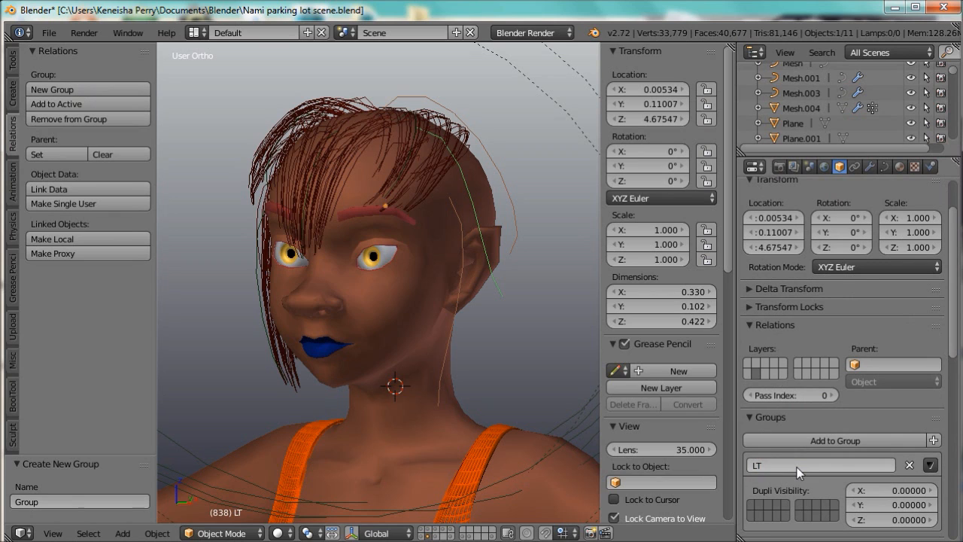
{"action": "left_click", "coordinate": [909, 463]}
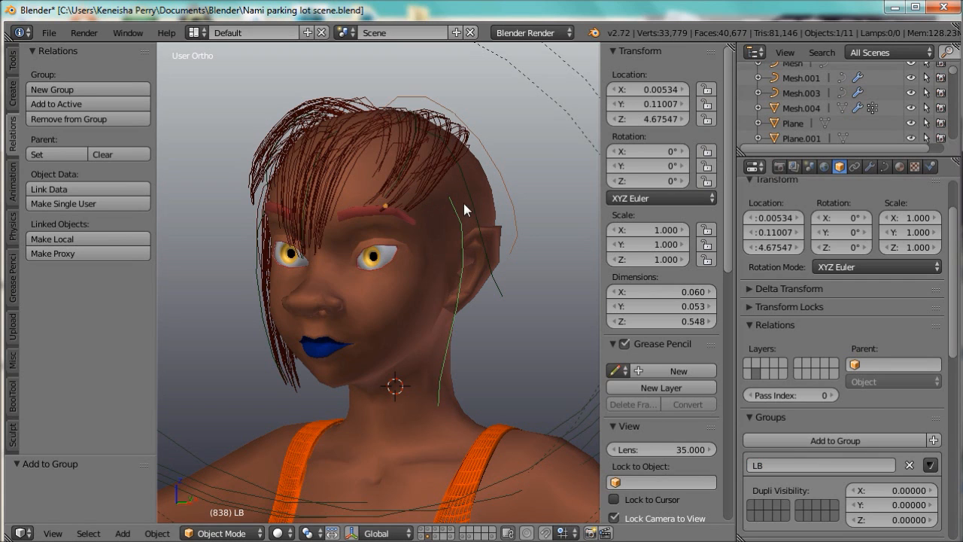
Step: Add a sixth particle system to Katana using an independent copy of the F1 hair settings named LB
{"action": "left_click", "coordinate": [931, 166]}
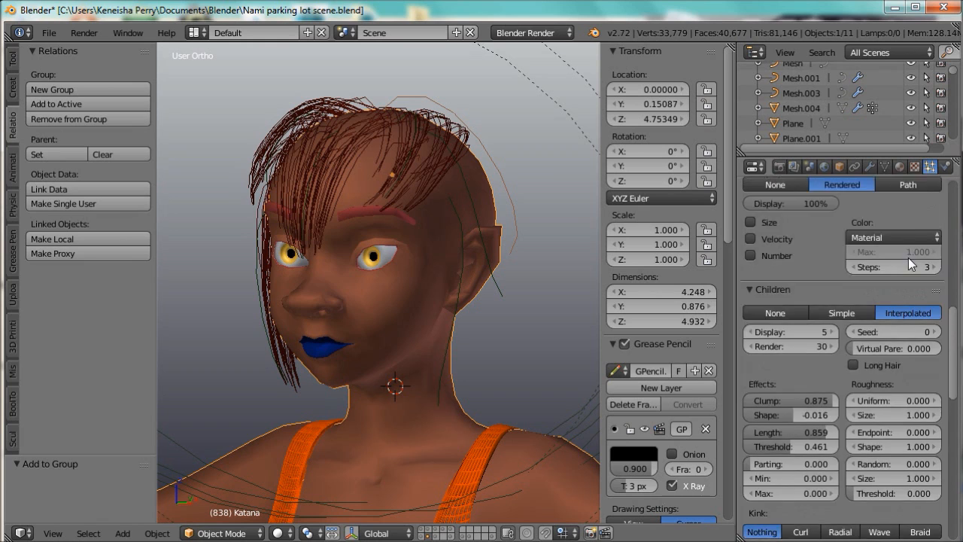
{"action": "left_click", "coordinate": [936, 219]}
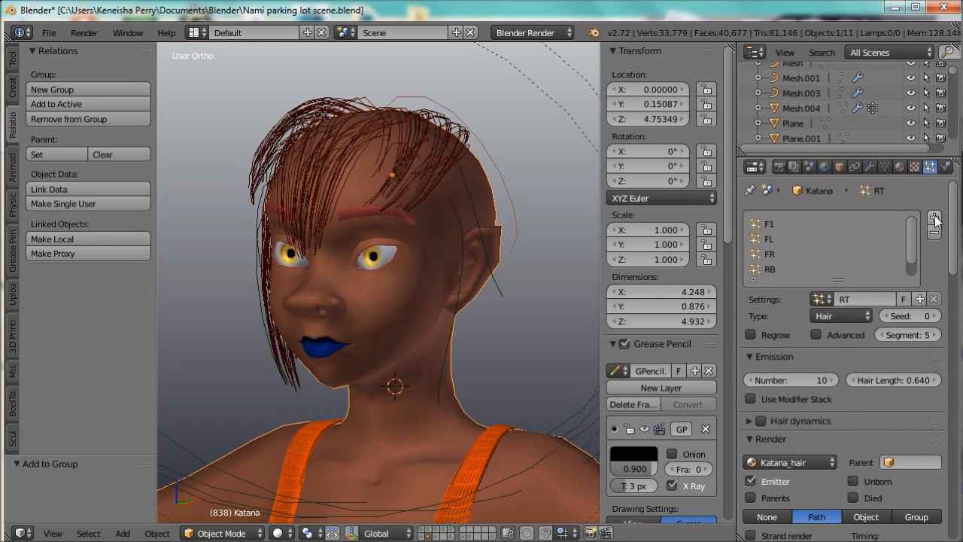
{"action": "left_click", "coordinate": [933, 217]}
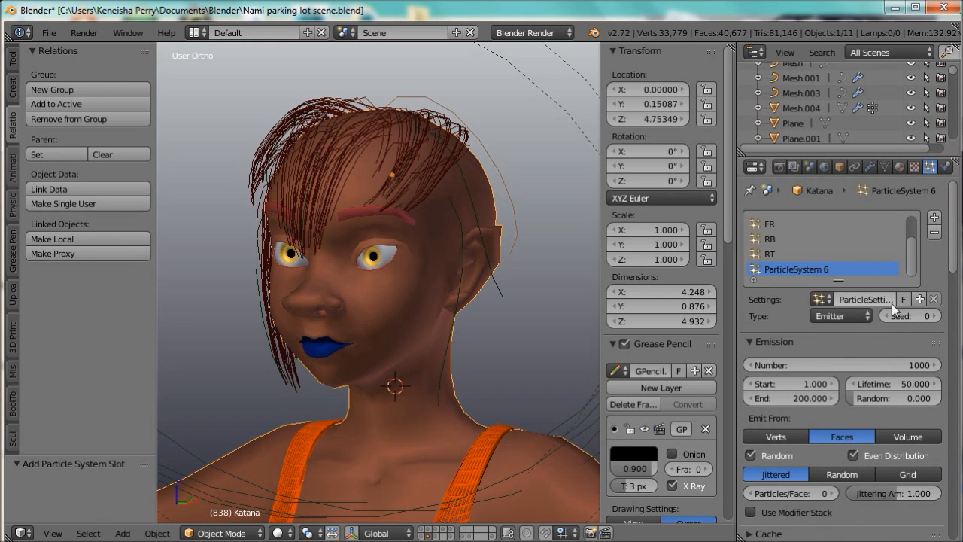
{"action": "left_click", "coordinate": [866, 298]}
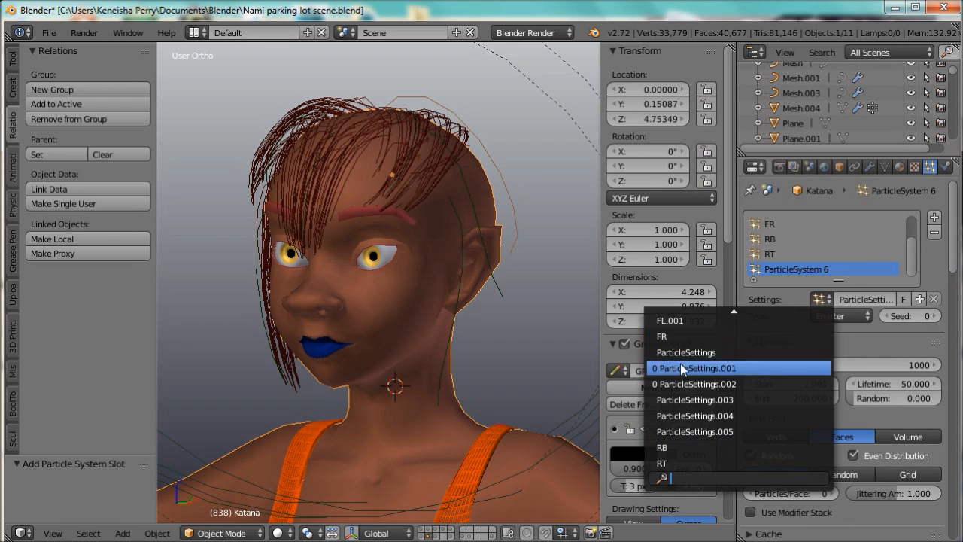
{"action": "left_click", "coordinate": [692, 367]}
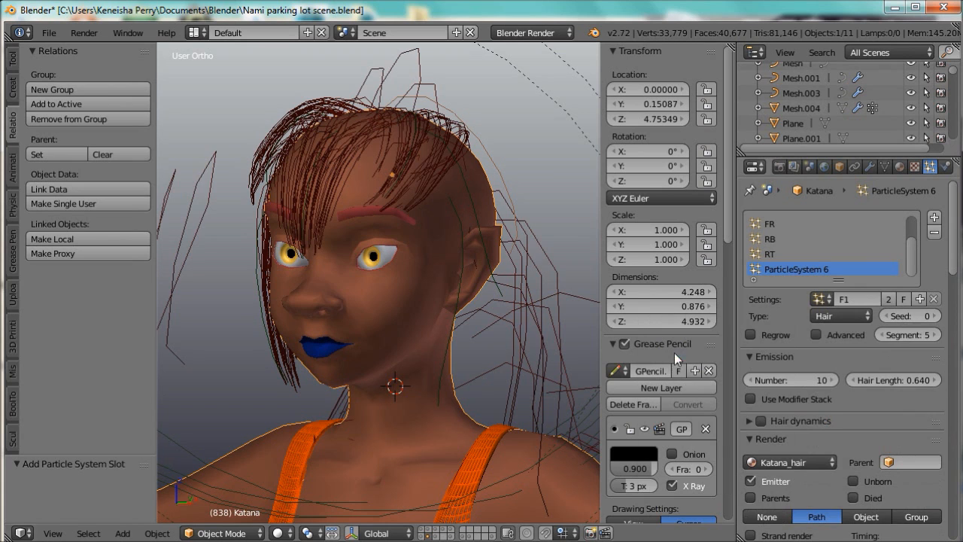
{"action": "left_click", "coordinate": [891, 298]}
{"action": "type", "text": "L"}
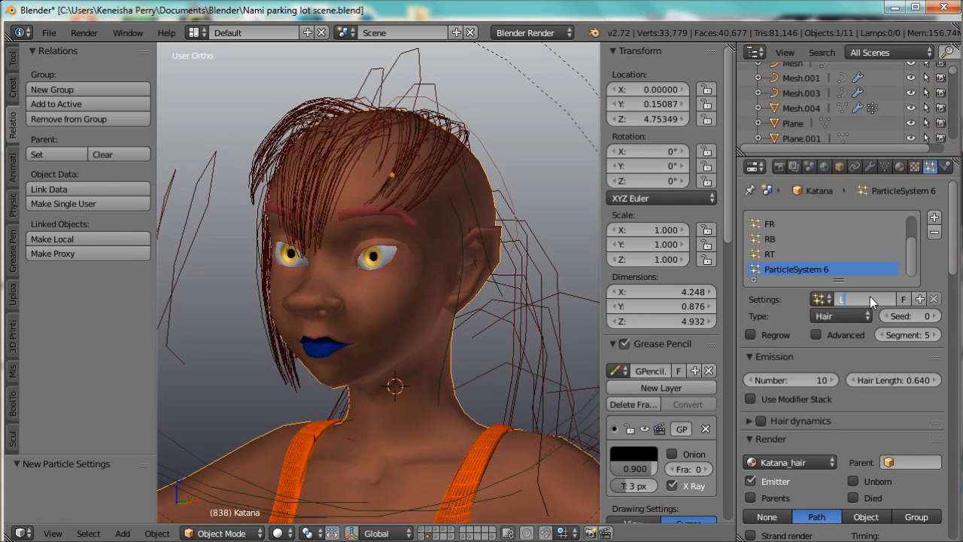
{"action": "type", "text": "B"}
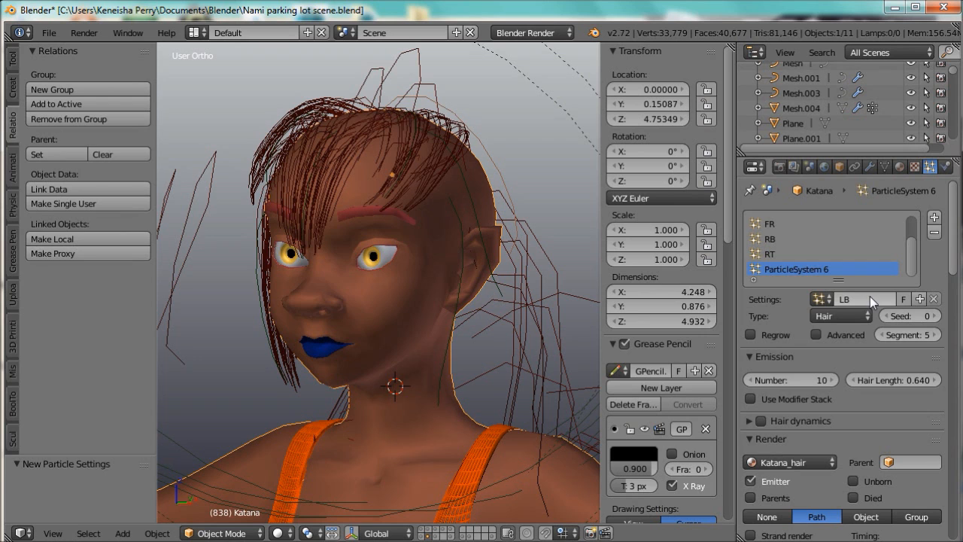
{"action": "mouse_move", "coordinate": [785, 274]}
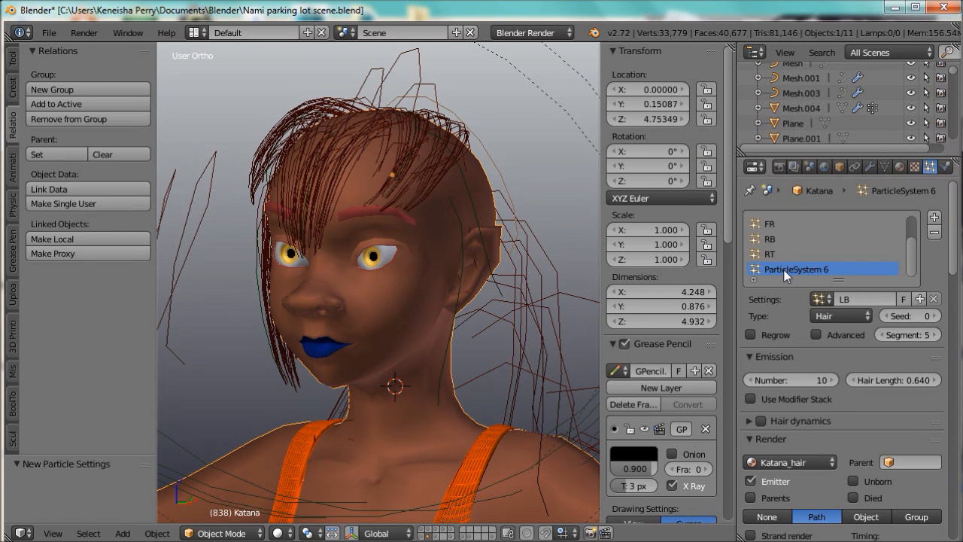
{"action": "scroll", "scroll_direction": "down", "scroll_amount": 3}
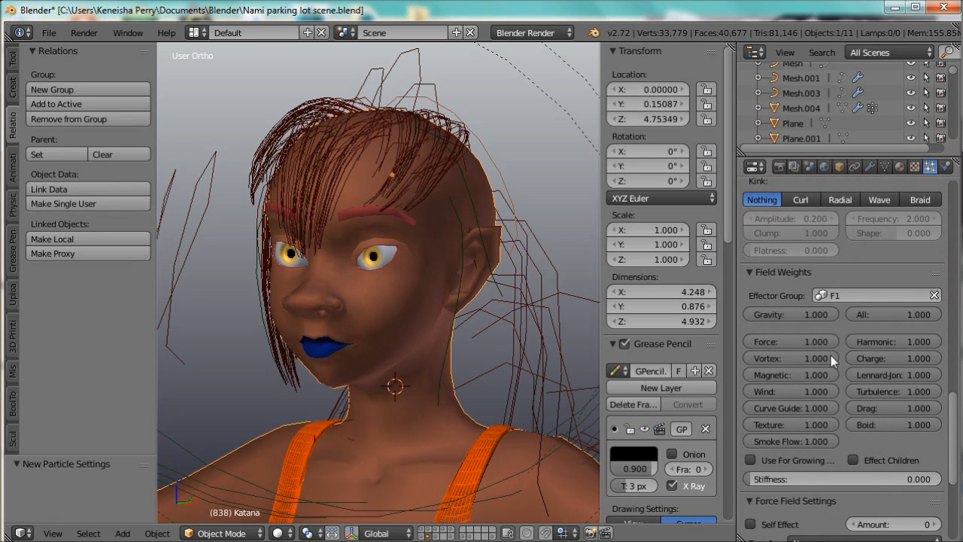
{"action": "left_click", "coordinate": [876, 295]}
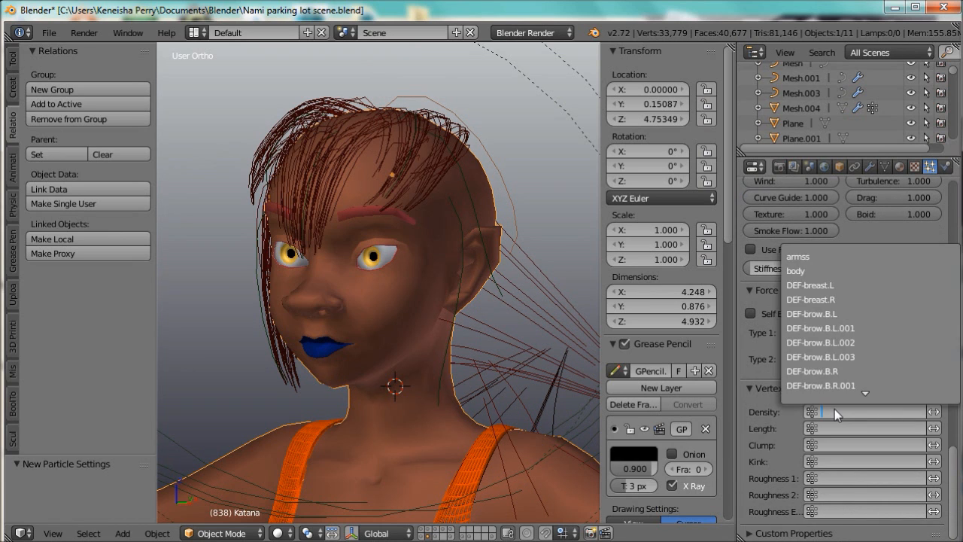
{"action": "scroll", "scroll_direction": "down", "scroll_amount": 3}
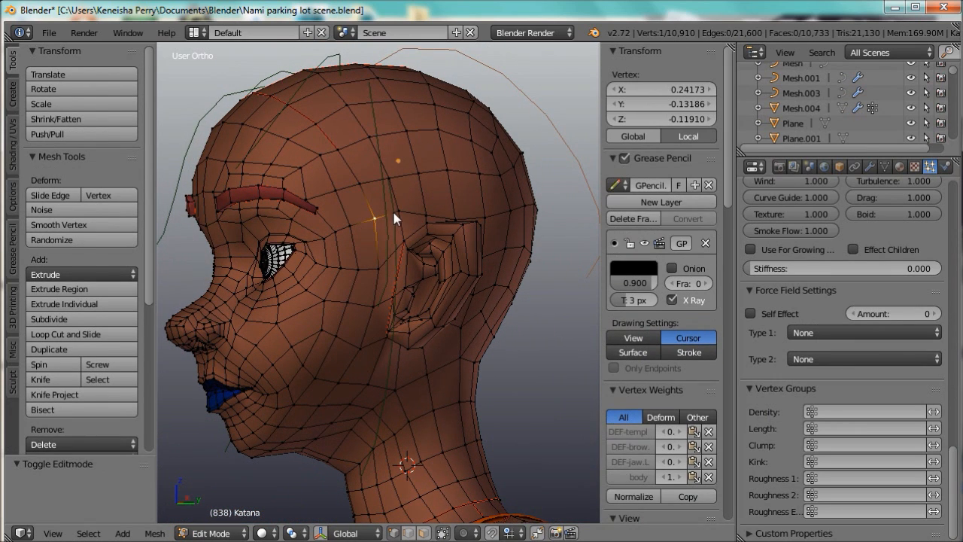
Step: Assign the selected scalp vertices on Katana's head to the LB vertex group
{"action": "left_click", "coordinate": [422, 214]}
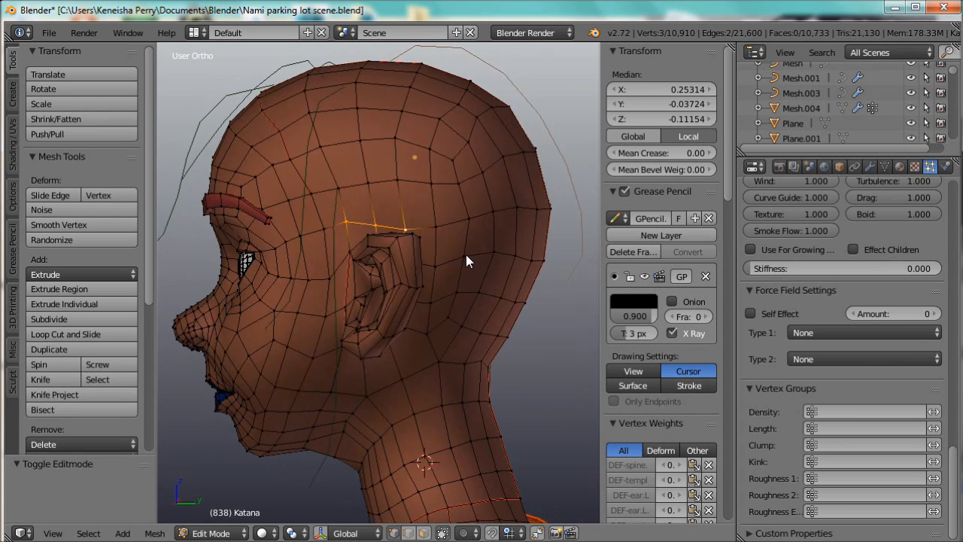
{"action": "left_click", "coordinate": [886, 166]}
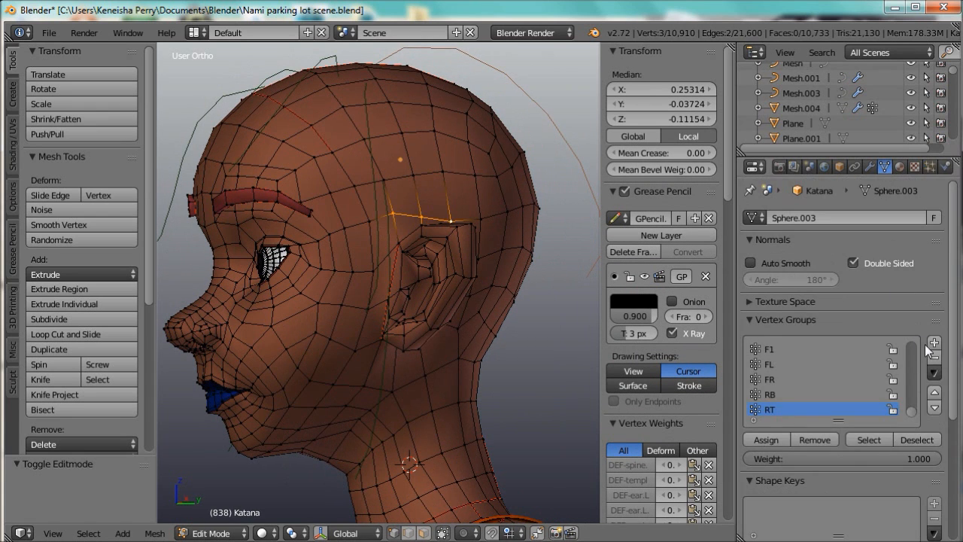
{"action": "left_click", "coordinate": [932, 343]}
{"action": "type", "text": "LB"}
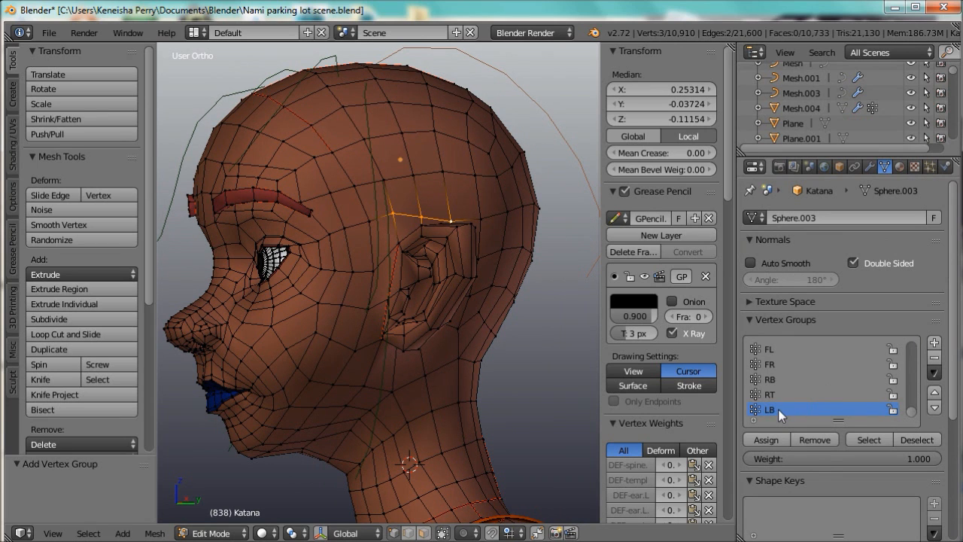
{"action": "mouse_move", "coordinate": [557, 265]}
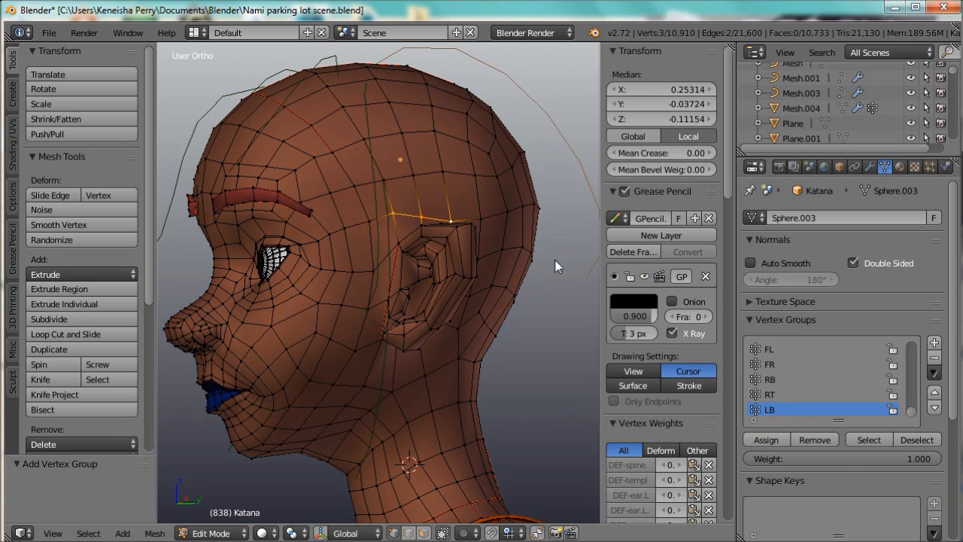
{"action": "left_click", "coordinate": [418, 193]}
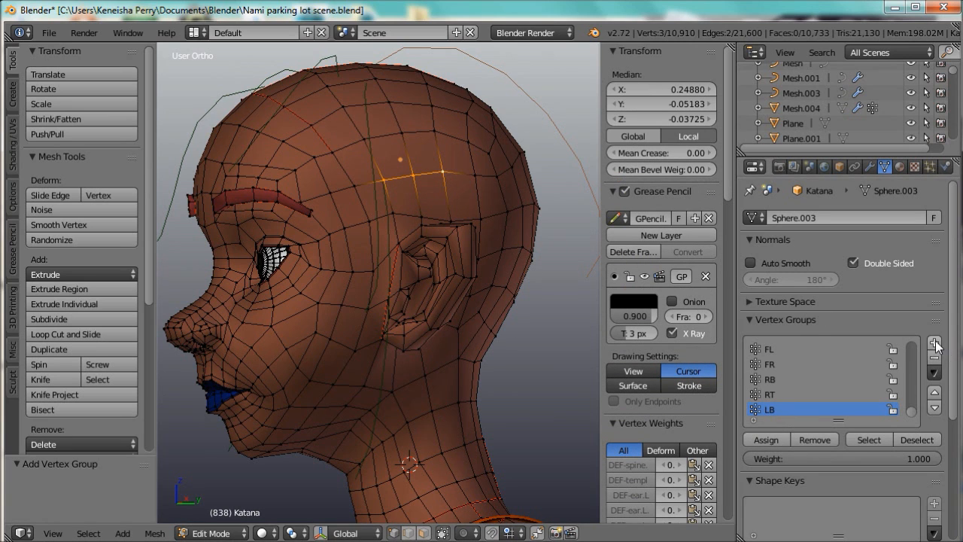
{"action": "left_click", "coordinate": [934, 343]}
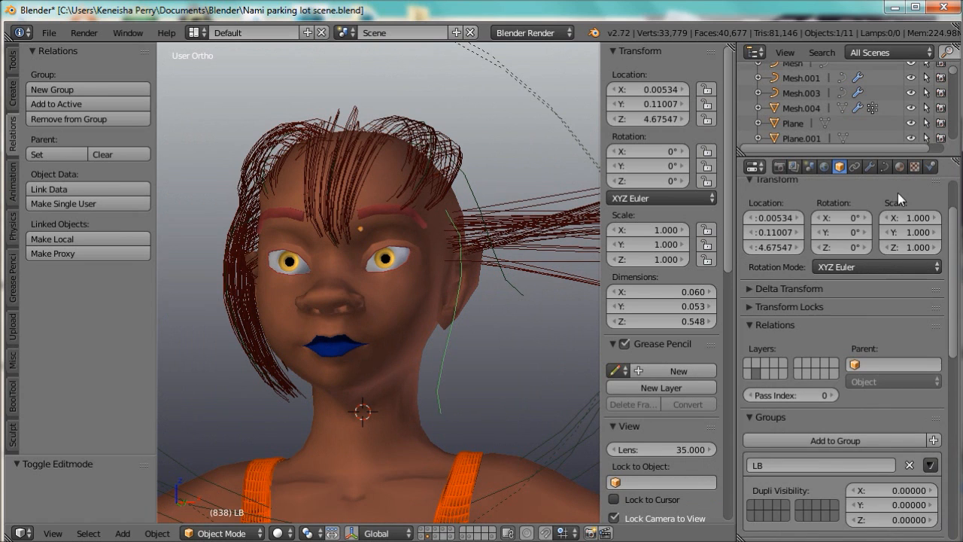
Step: Give the LB curve a Curve Guide force field and enter Edit Mode on it
{"action": "left_click", "coordinate": [930, 165]}
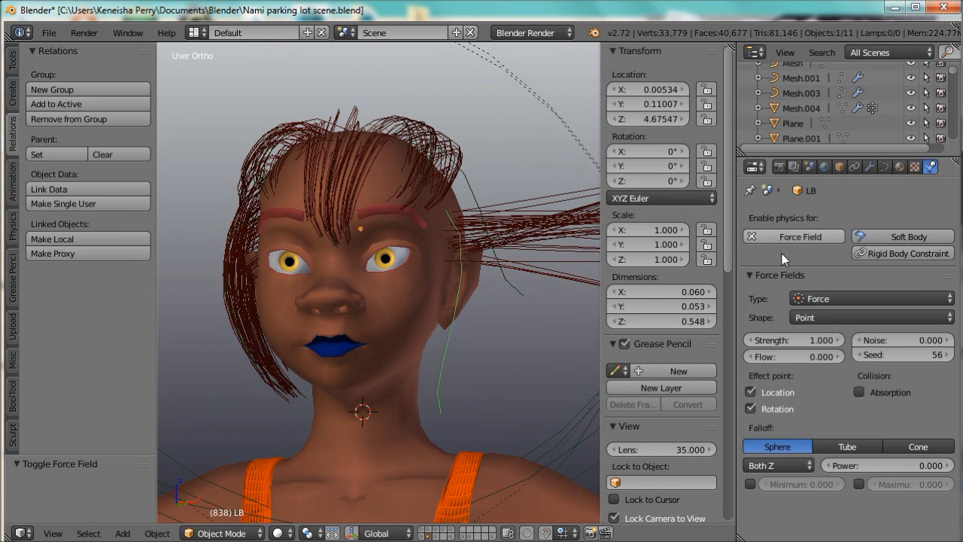
{"action": "left_click", "coordinate": [870, 298]}
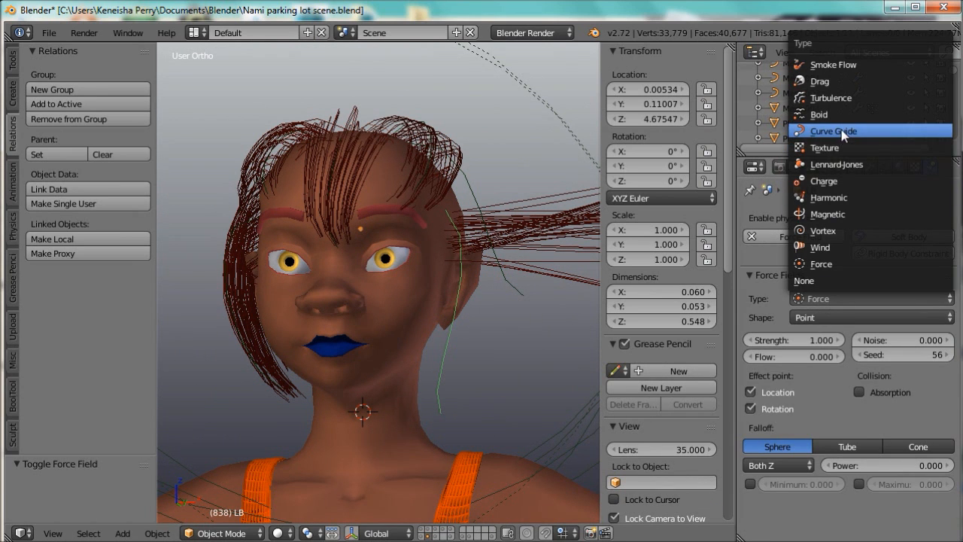
{"action": "left_click", "coordinate": [833, 131]}
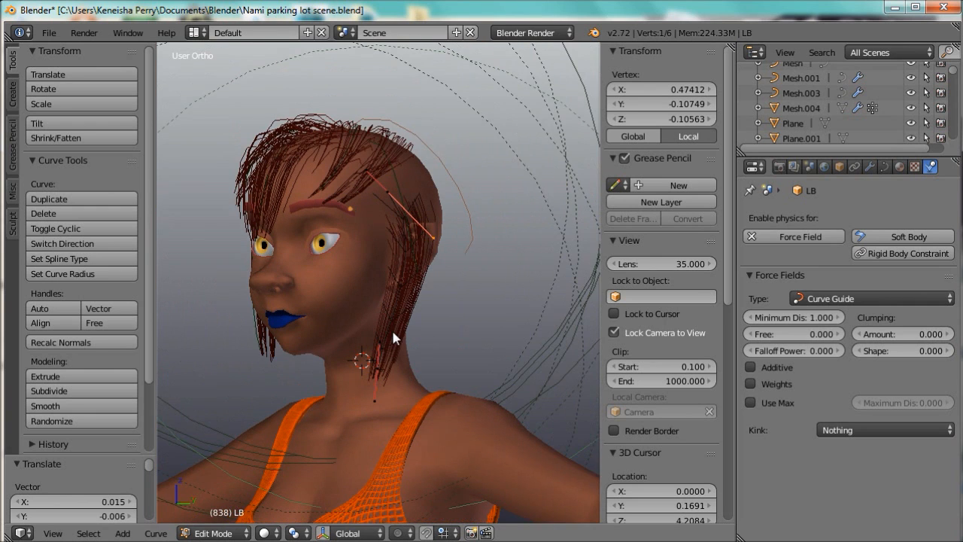
{"action": "left_click", "coordinate": [213, 533]}
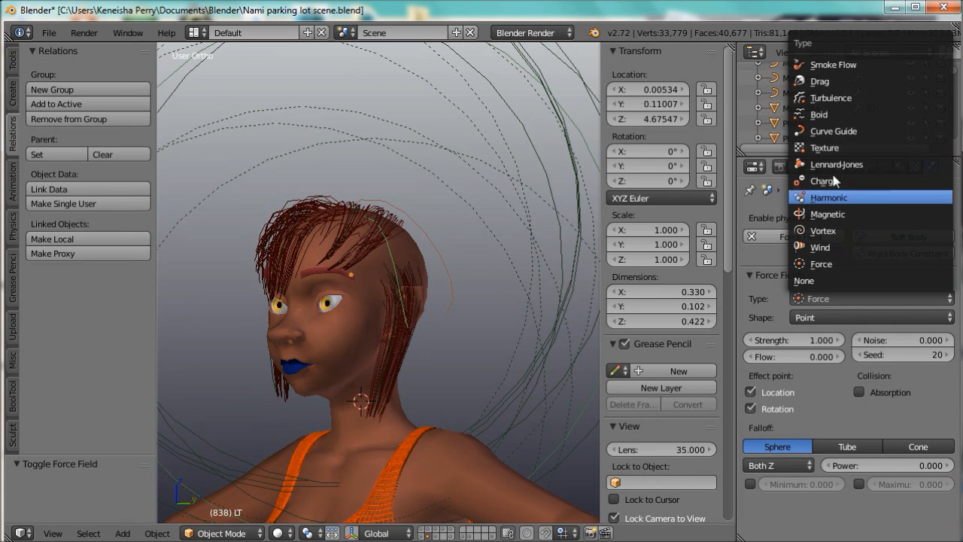
Step: Make the LT field a Curve Guide and set Katana's hair effector group and vertex group to LT
{"action": "left_click", "coordinate": [833, 130]}
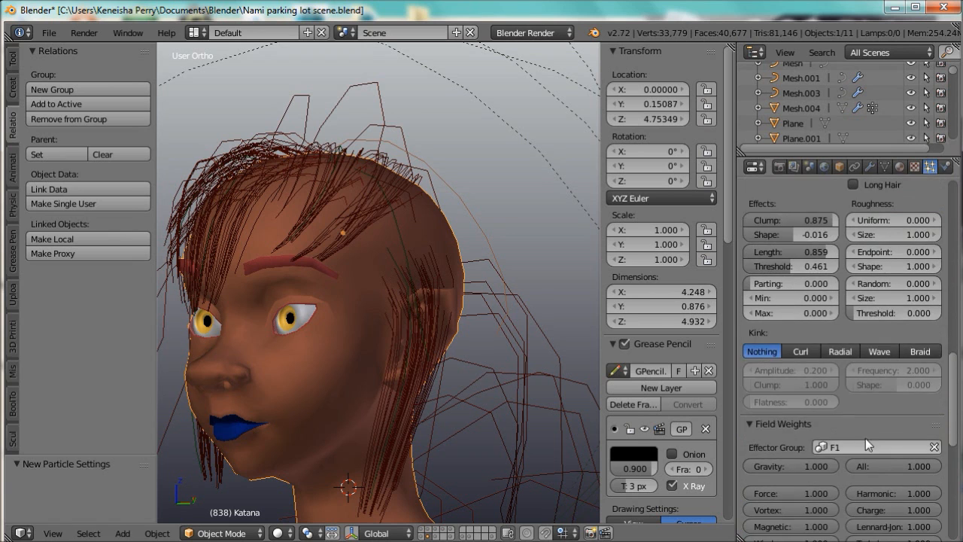
{"action": "left_click", "coordinate": [875, 446]}
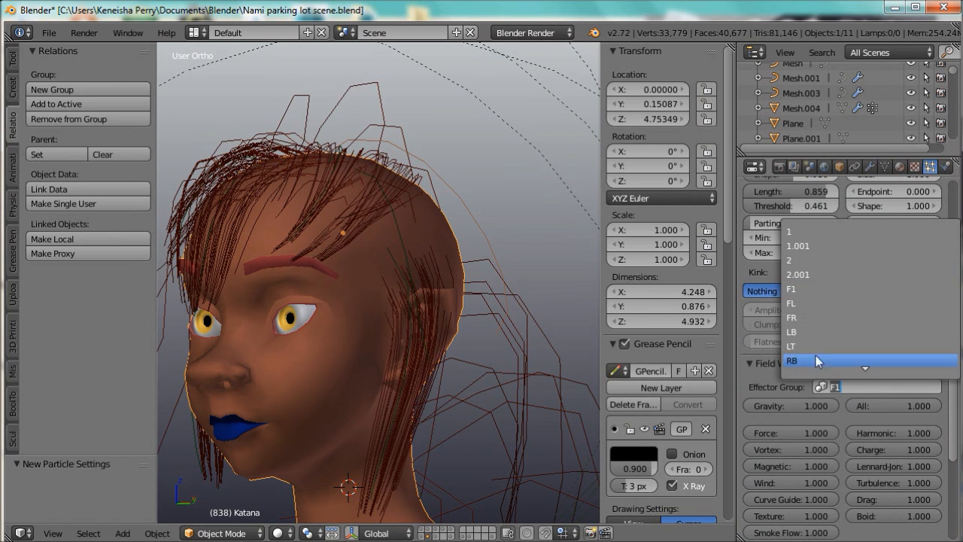
{"action": "left_click", "coordinate": [792, 361]}
{"action": "type", "text": "lt"}
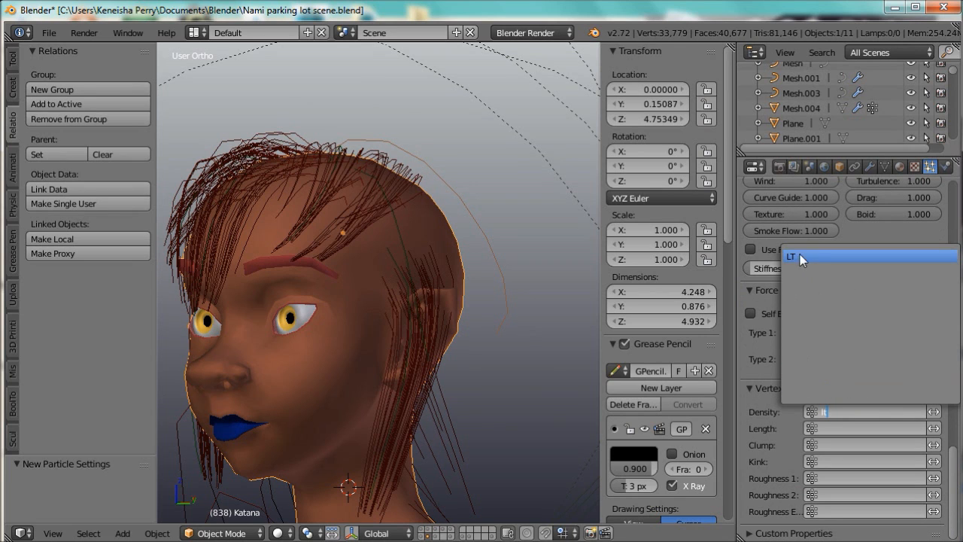
{"action": "left_click", "coordinate": [791, 256]}
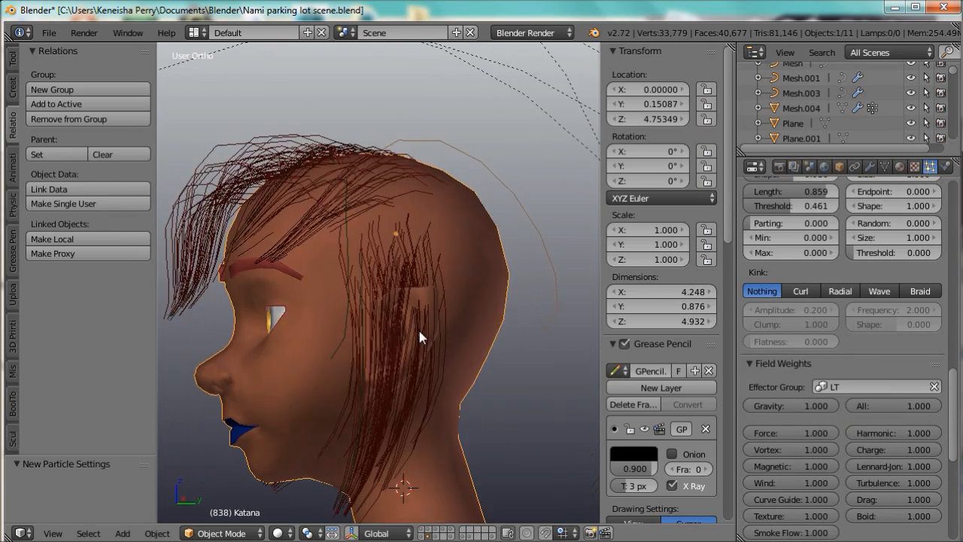
Step: Orbit around the head to inspect the swept hair from side, front and back
{"action": "left_click_drag", "start_coordinate": [422, 338], "coordinate": [499, 338]}
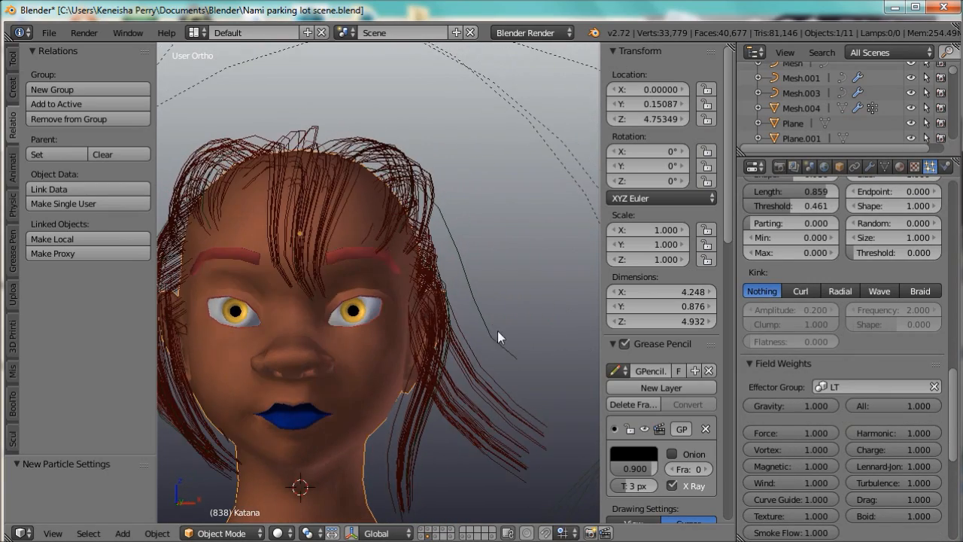
{"action": "left_click_drag", "start_coordinate": [499, 337], "coordinate": [256, 369]}
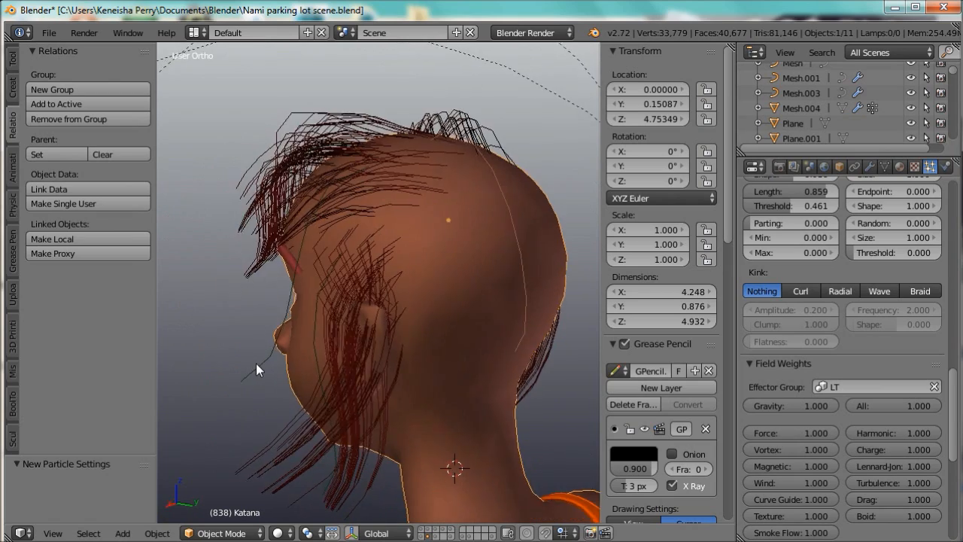
{"action": "left_click_drag", "start_coordinate": [256, 369], "coordinate": [489, 308]}
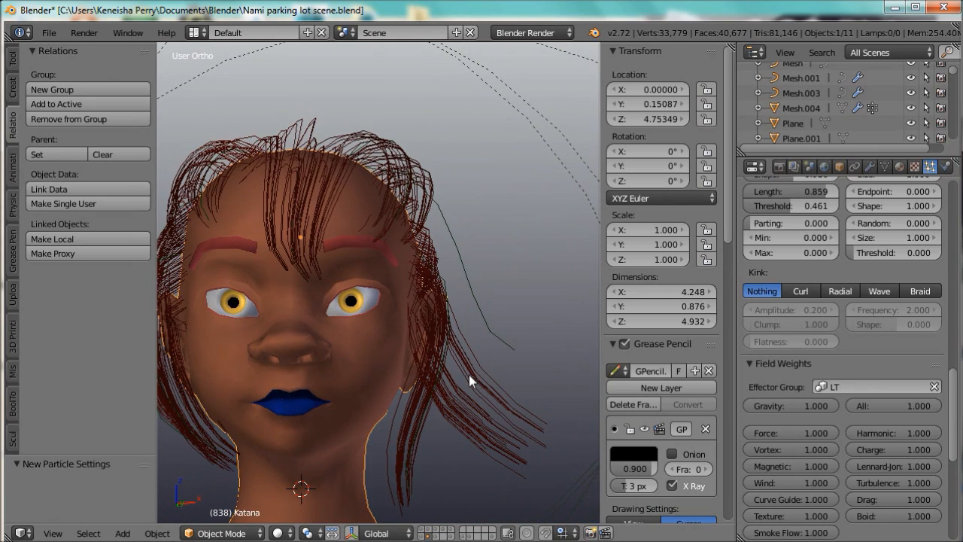
{"action": "left_click_drag", "start_coordinate": [469, 380], "coordinate": [391, 403]}
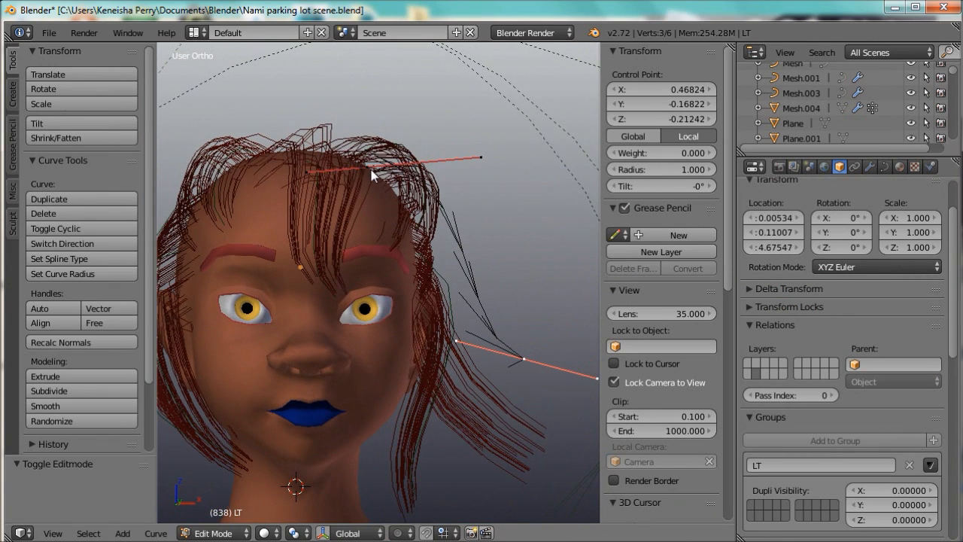
Step: Move an LT guide point and shrink its radius so the side strands sweep down, checking from several angles
{"action": "left_click_drag", "start_coordinate": [368, 173], "coordinate": [418, 252]}
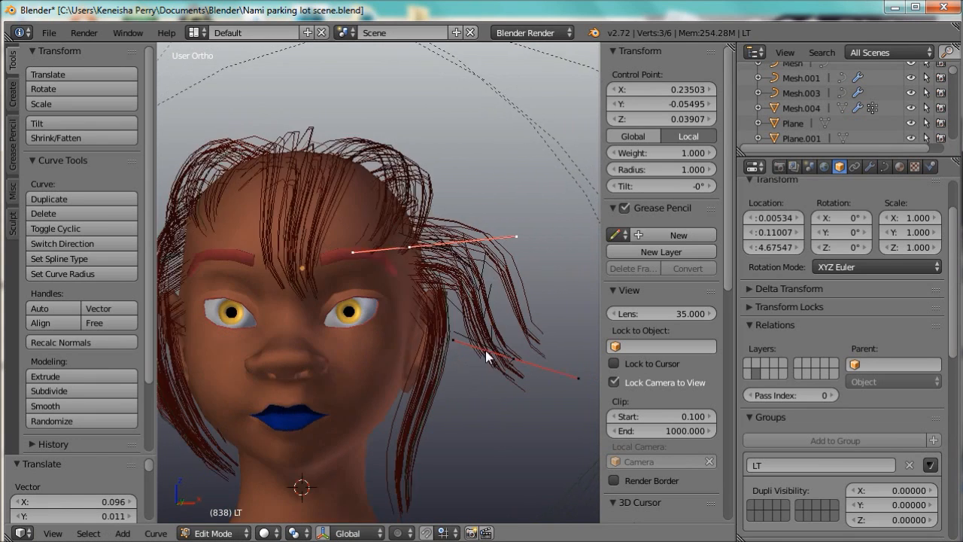
{"action": "left_click_drag", "start_coordinate": [484, 358], "coordinate": [489, 406]}
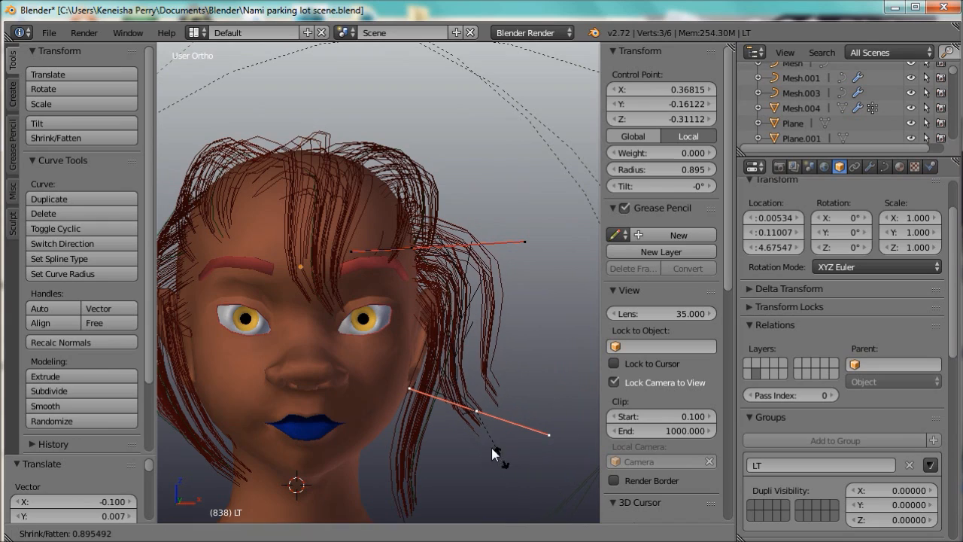
{"action": "left_click_drag", "start_coordinate": [489, 451], "coordinate": [233, 403]}
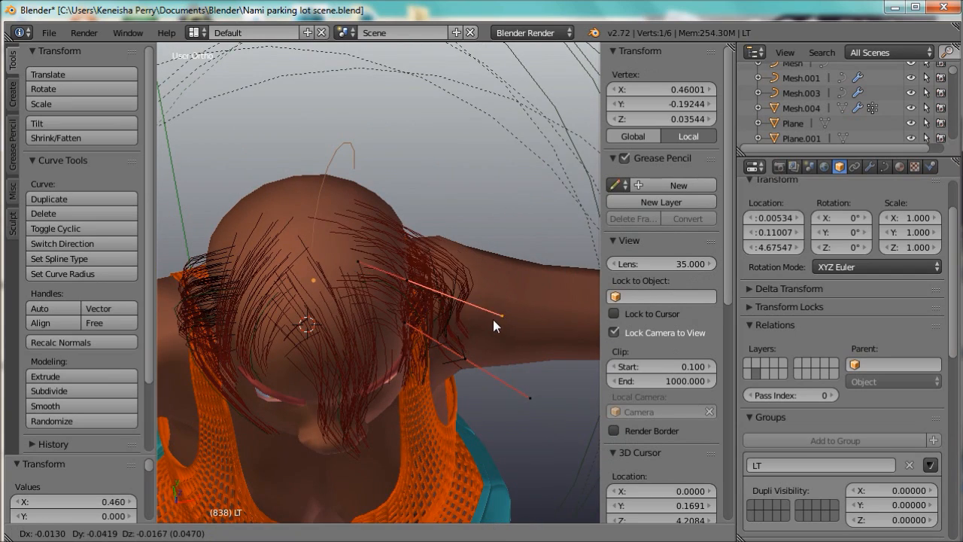
{"action": "left_click_drag", "start_coordinate": [495, 325], "coordinate": [322, 310]}
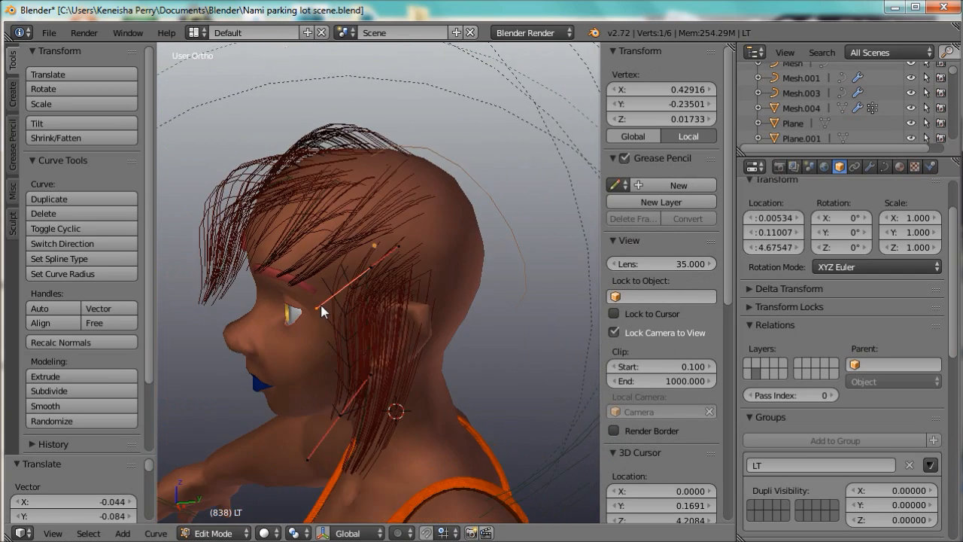
{"action": "left_click_drag", "start_coordinate": [323, 311], "coordinate": [523, 285]}
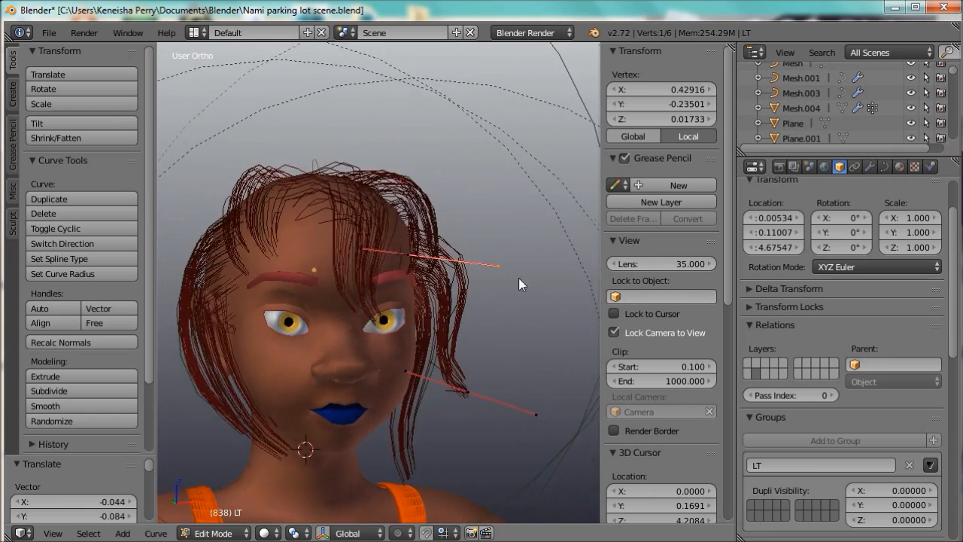
{"action": "left_click_drag", "start_coordinate": [523, 284], "coordinate": [361, 339]}
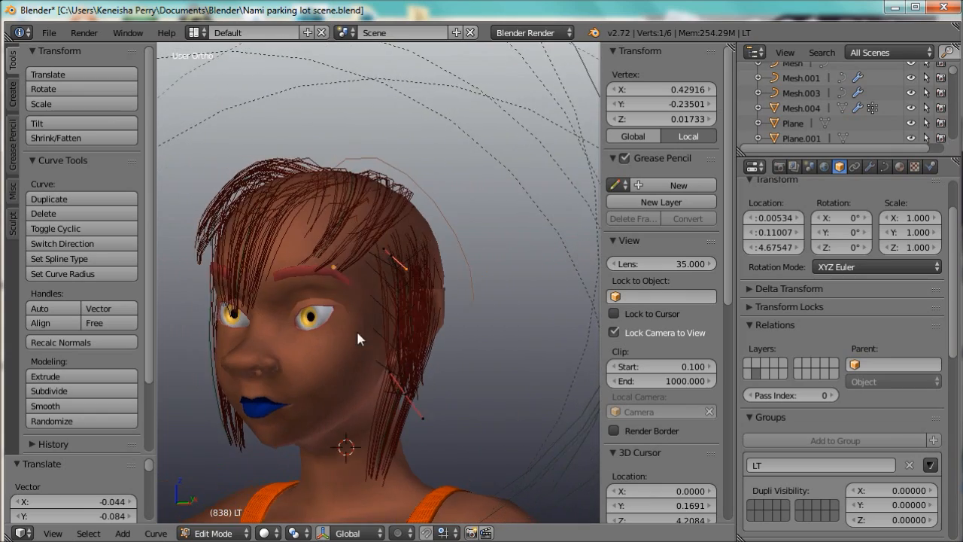
{"action": "left_click_drag", "start_coordinate": [361, 339], "coordinate": [444, 340]}
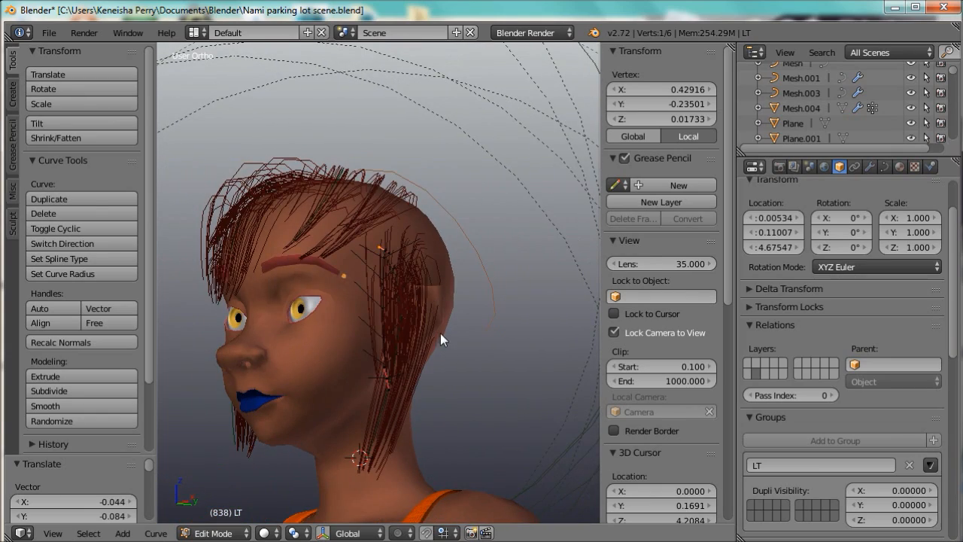
Step: Leave Edit Mode on the LT curve and orbit around the head to review the finished hair bunches
{"action": "left_click", "coordinate": [214, 533]}
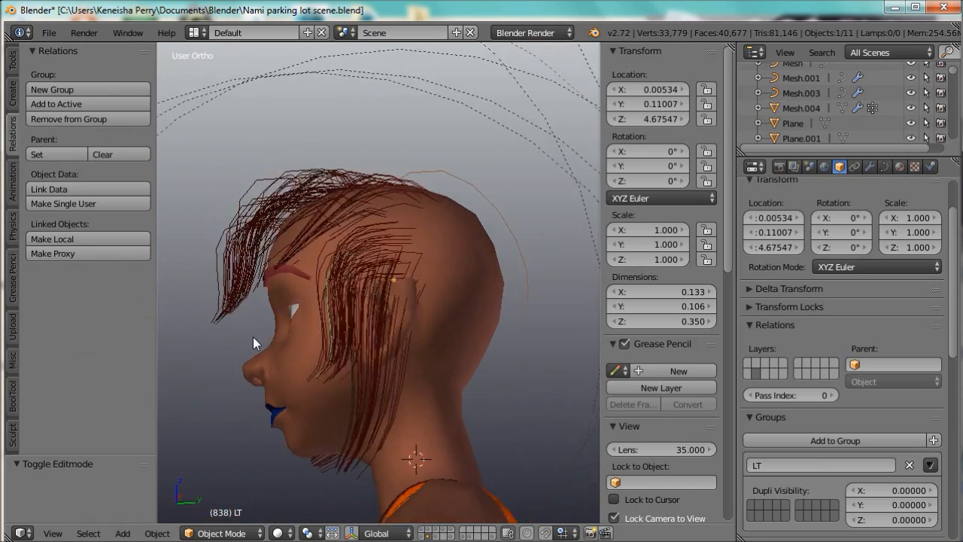
{"action": "left_click_drag", "start_coordinate": [256, 343], "coordinate": [444, 369]}
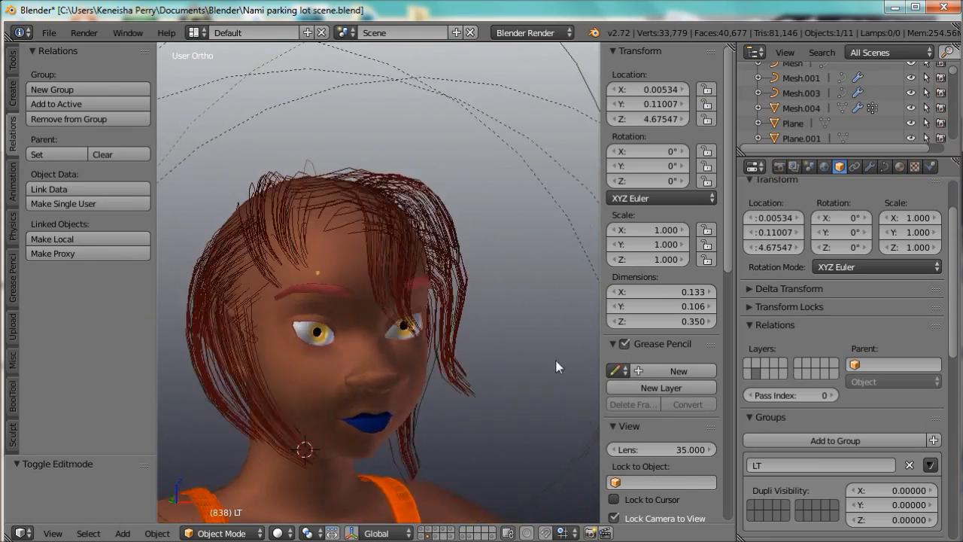
{"action": "left_click_drag", "start_coordinate": [557, 367], "coordinate": [413, 279]}
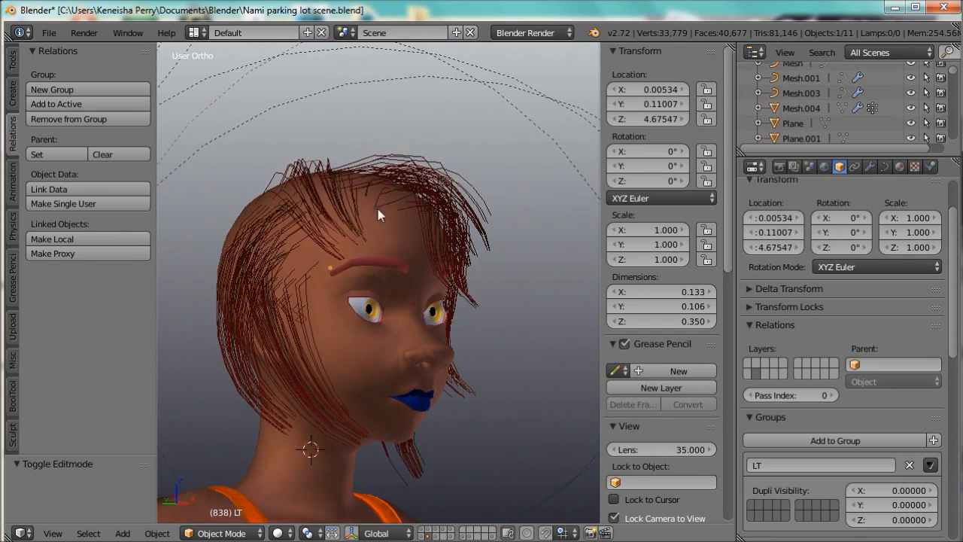
{"action": "left_click_drag", "start_coordinate": [380, 214], "coordinate": [369, 337]}
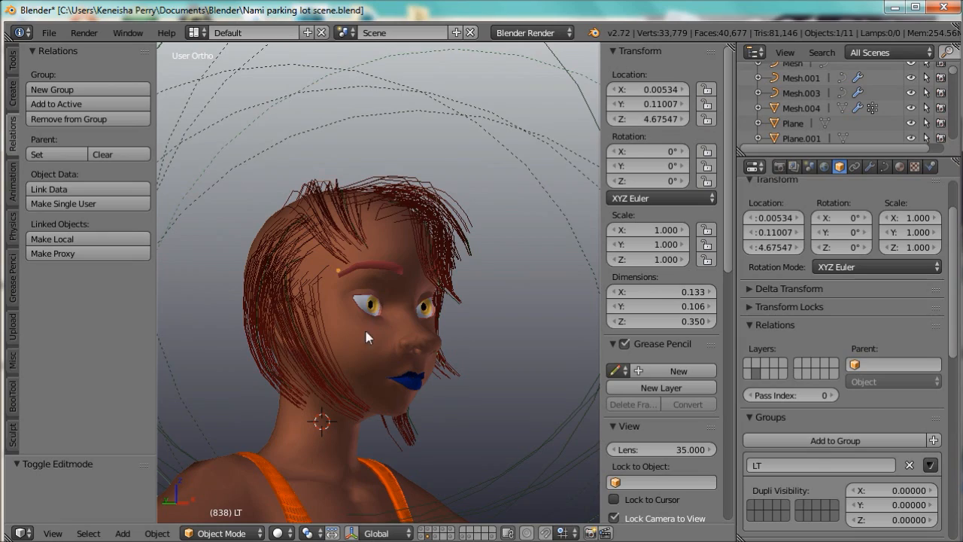
{"action": "left_click_drag", "start_coordinate": [368, 337], "coordinate": [571, 310]}
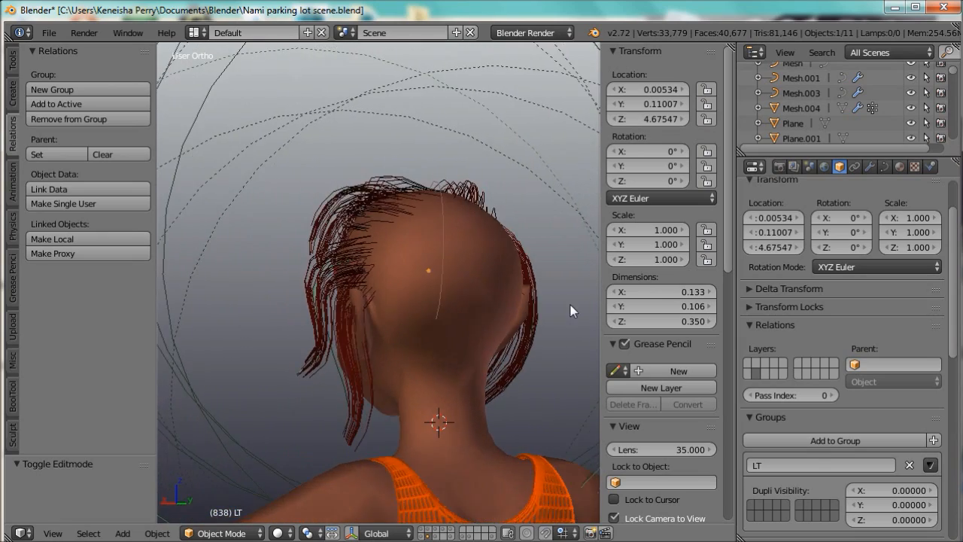
{"action": "left_click_drag", "start_coordinate": [572, 310], "coordinate": [346, 310]}
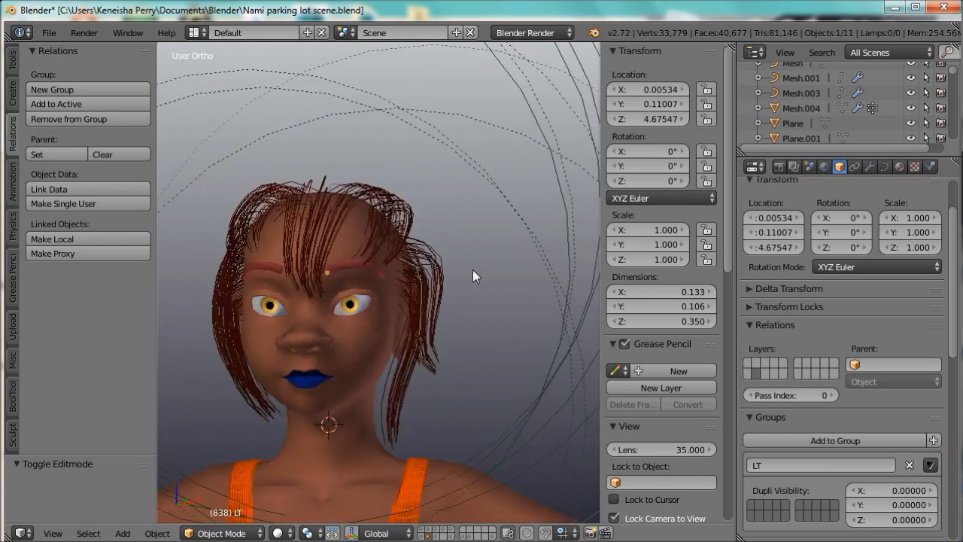
{"action": "left_click_drag", "start_coordinate": [474, 273], "coordinate": [222, 343]}
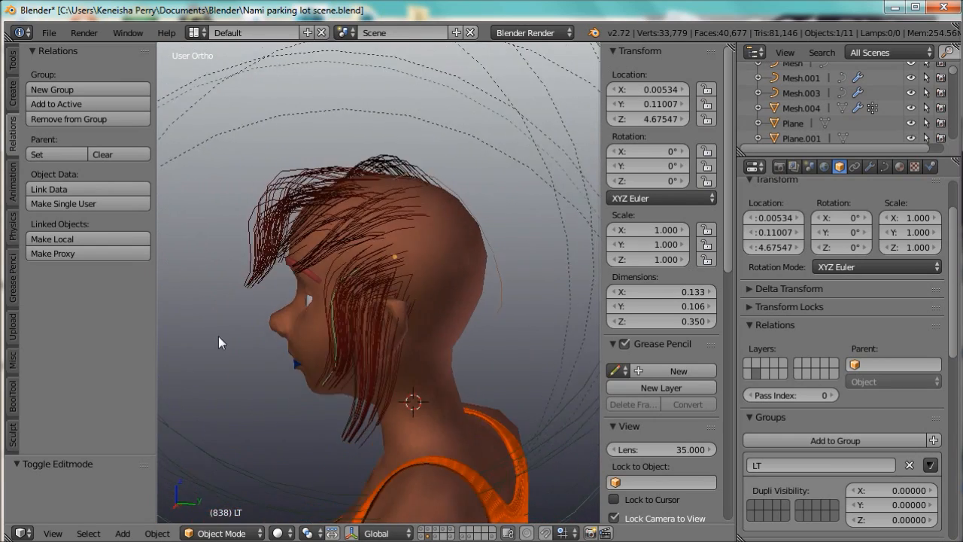